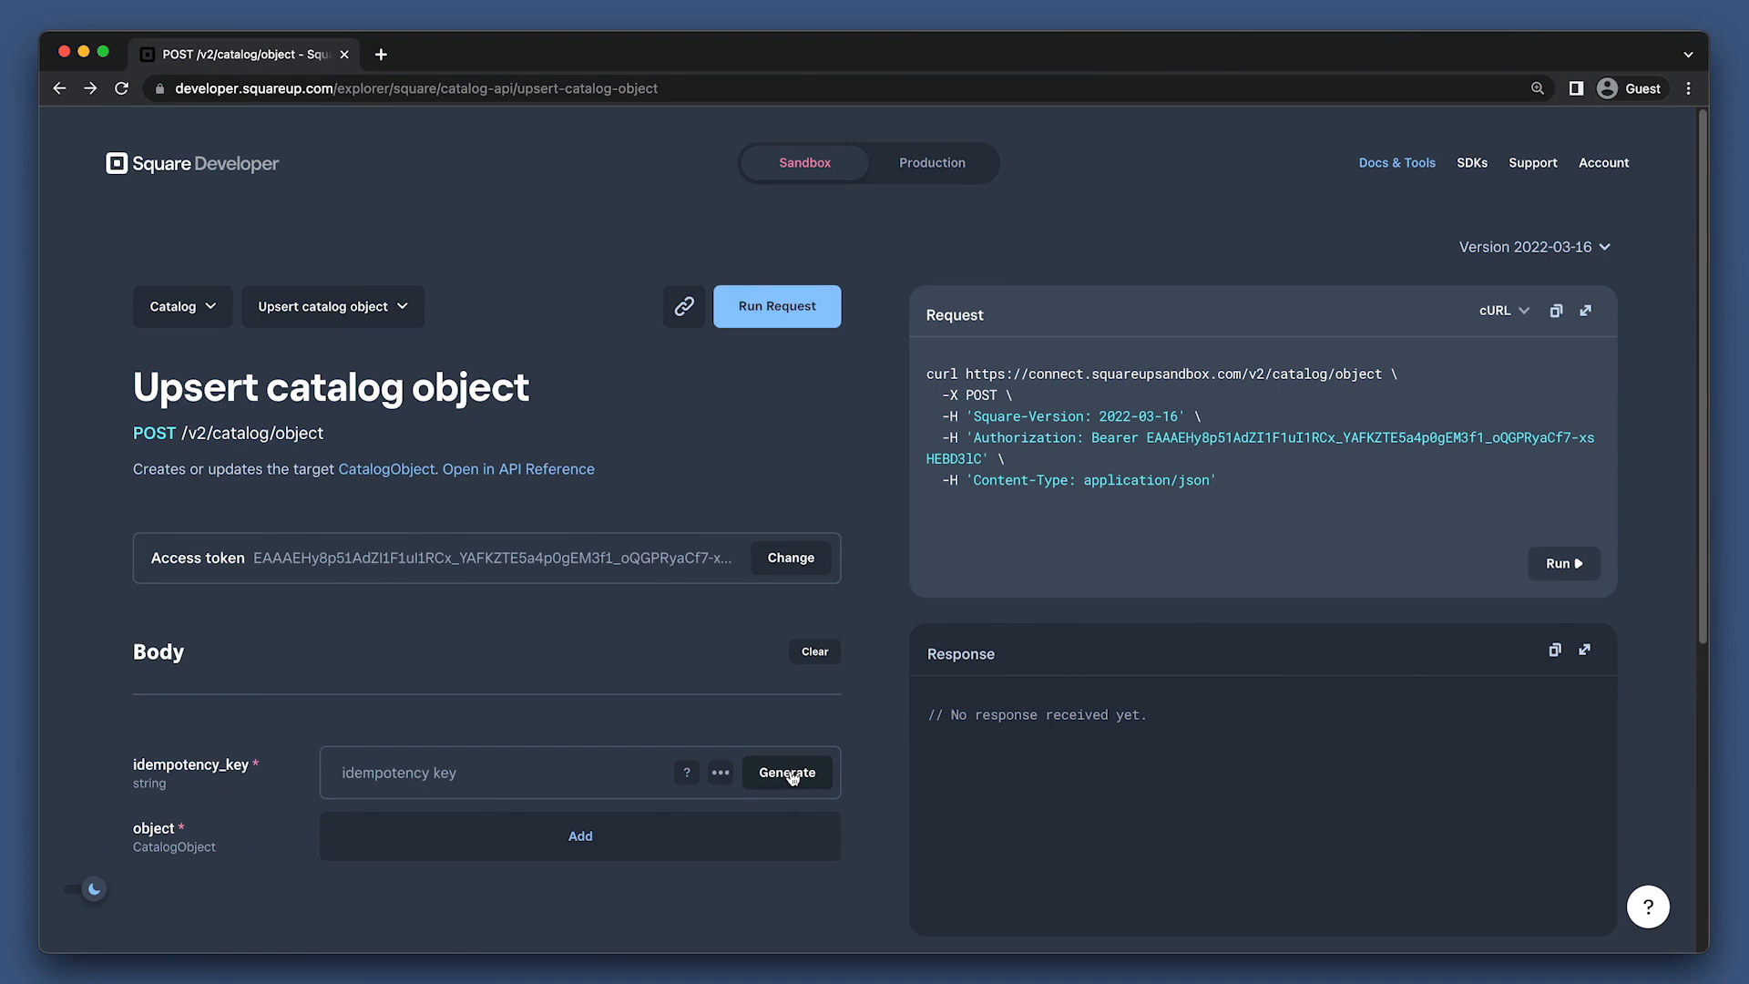
Generate an idempotency key and set the catalog object type to ITEM.
click(786, 772)
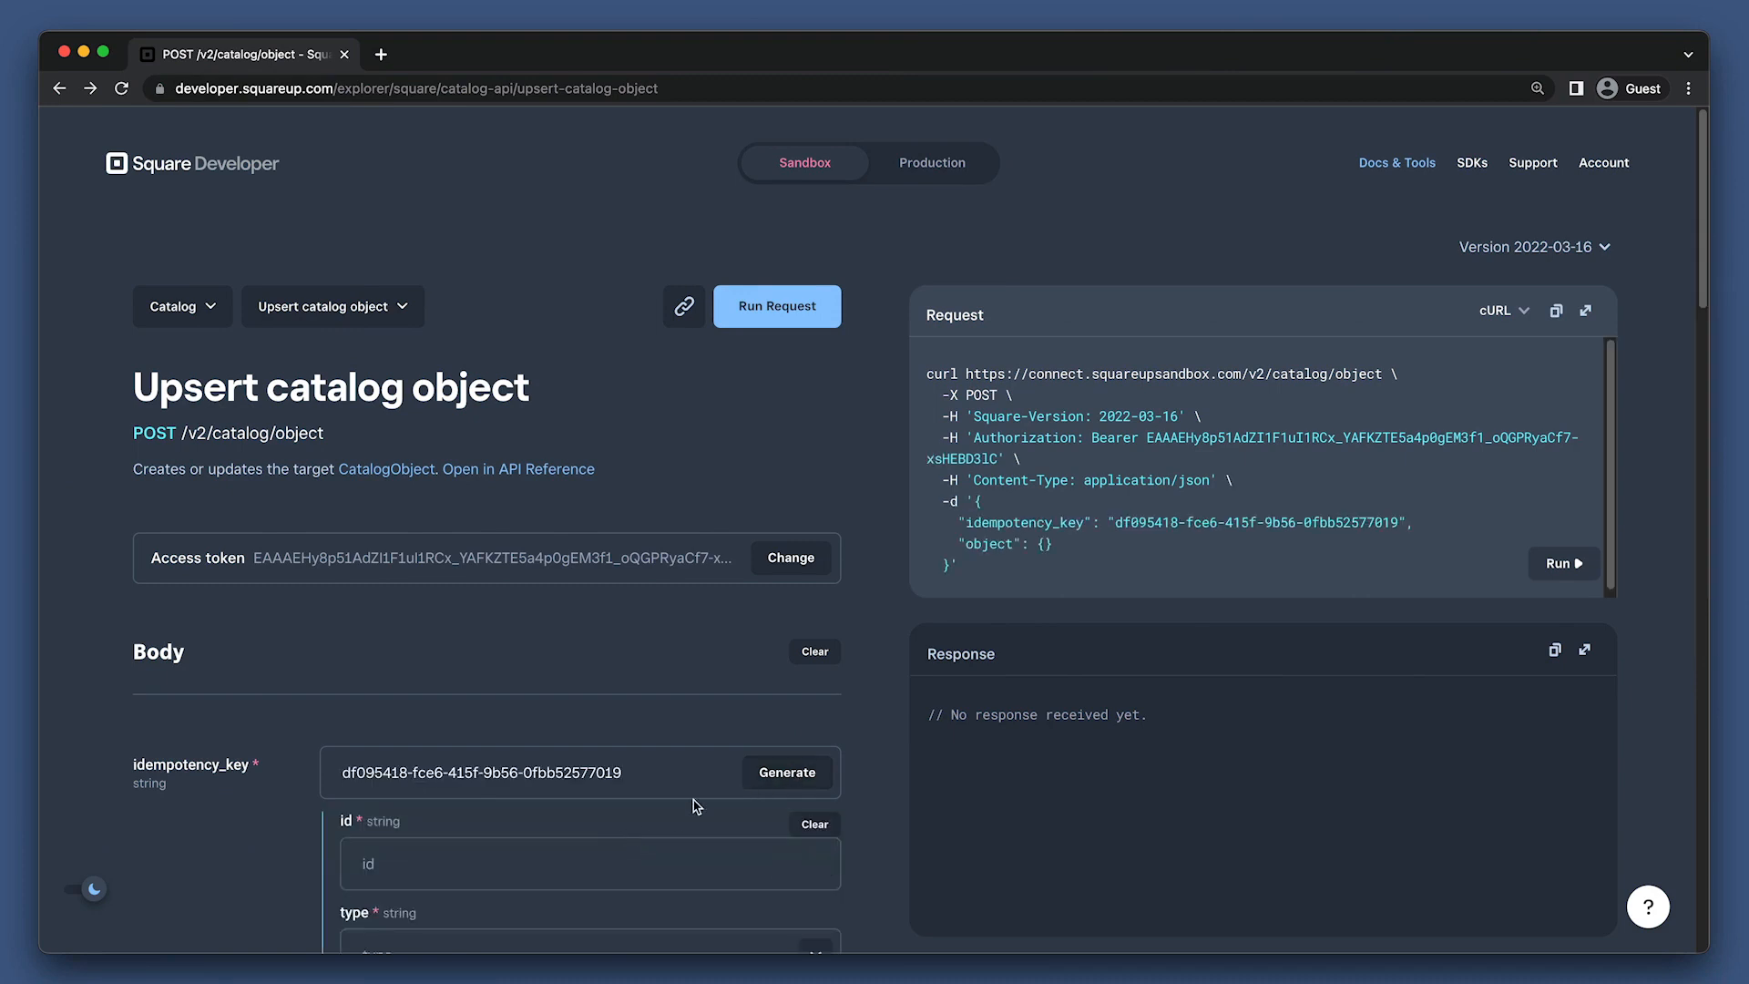
scroll(down, 3)
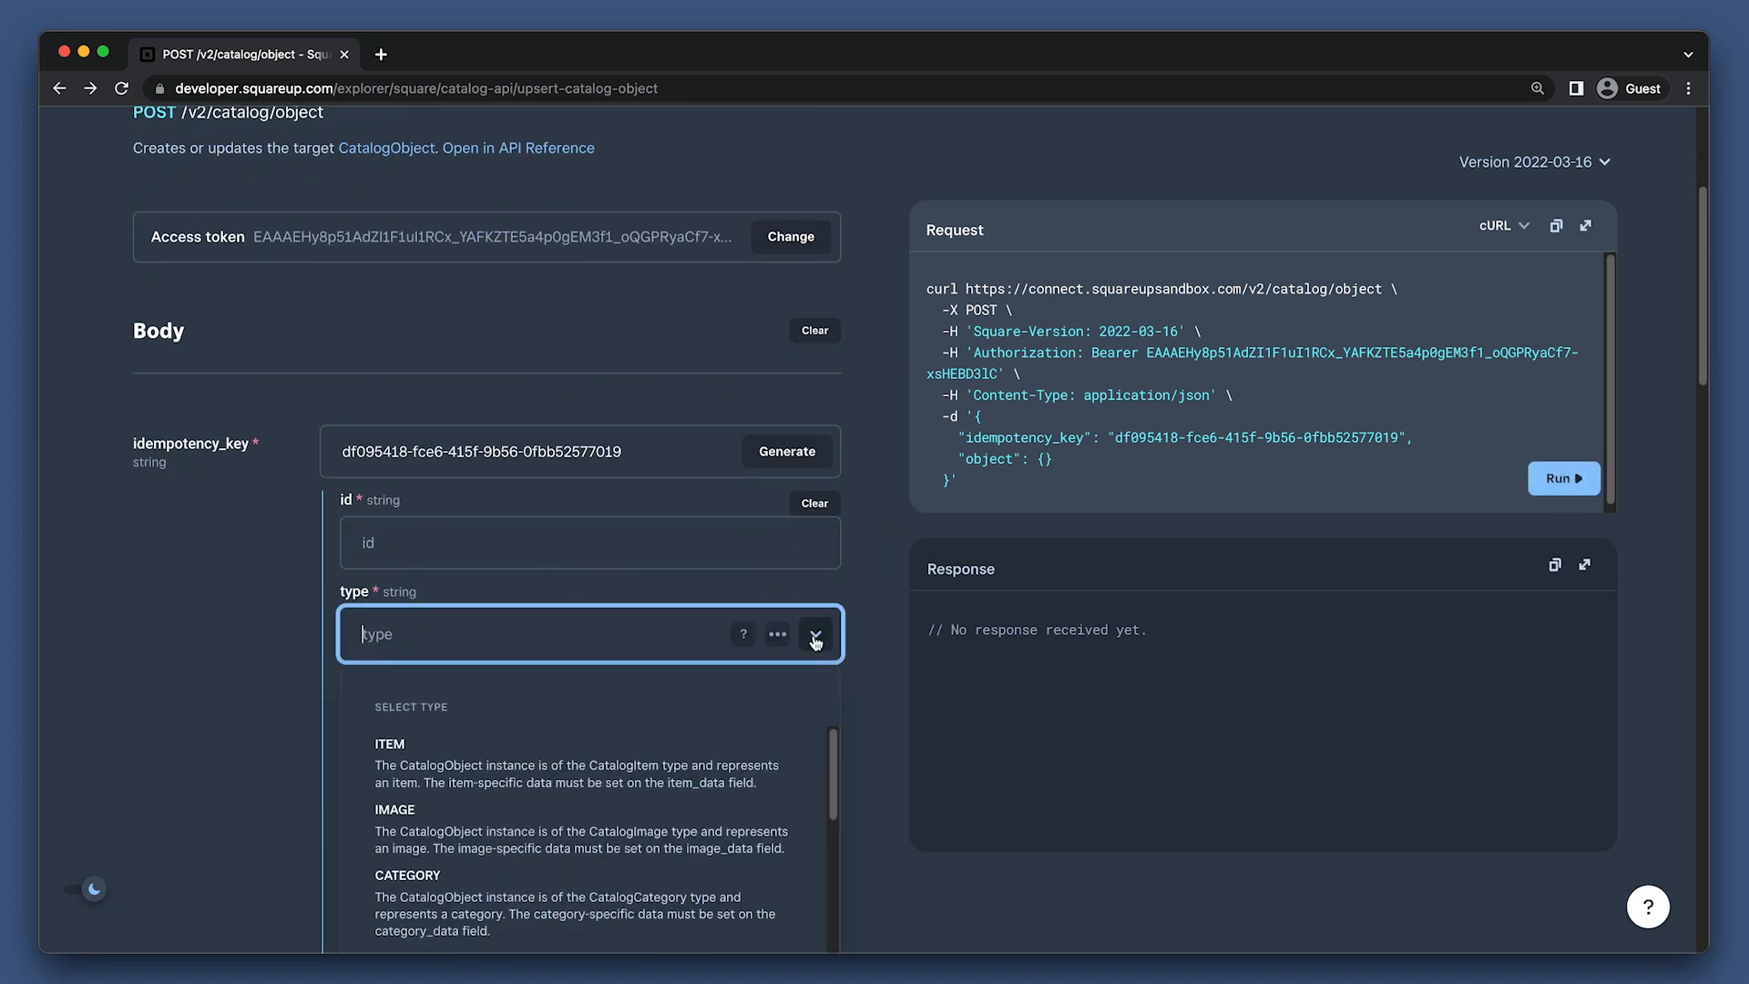
click(389, 743)
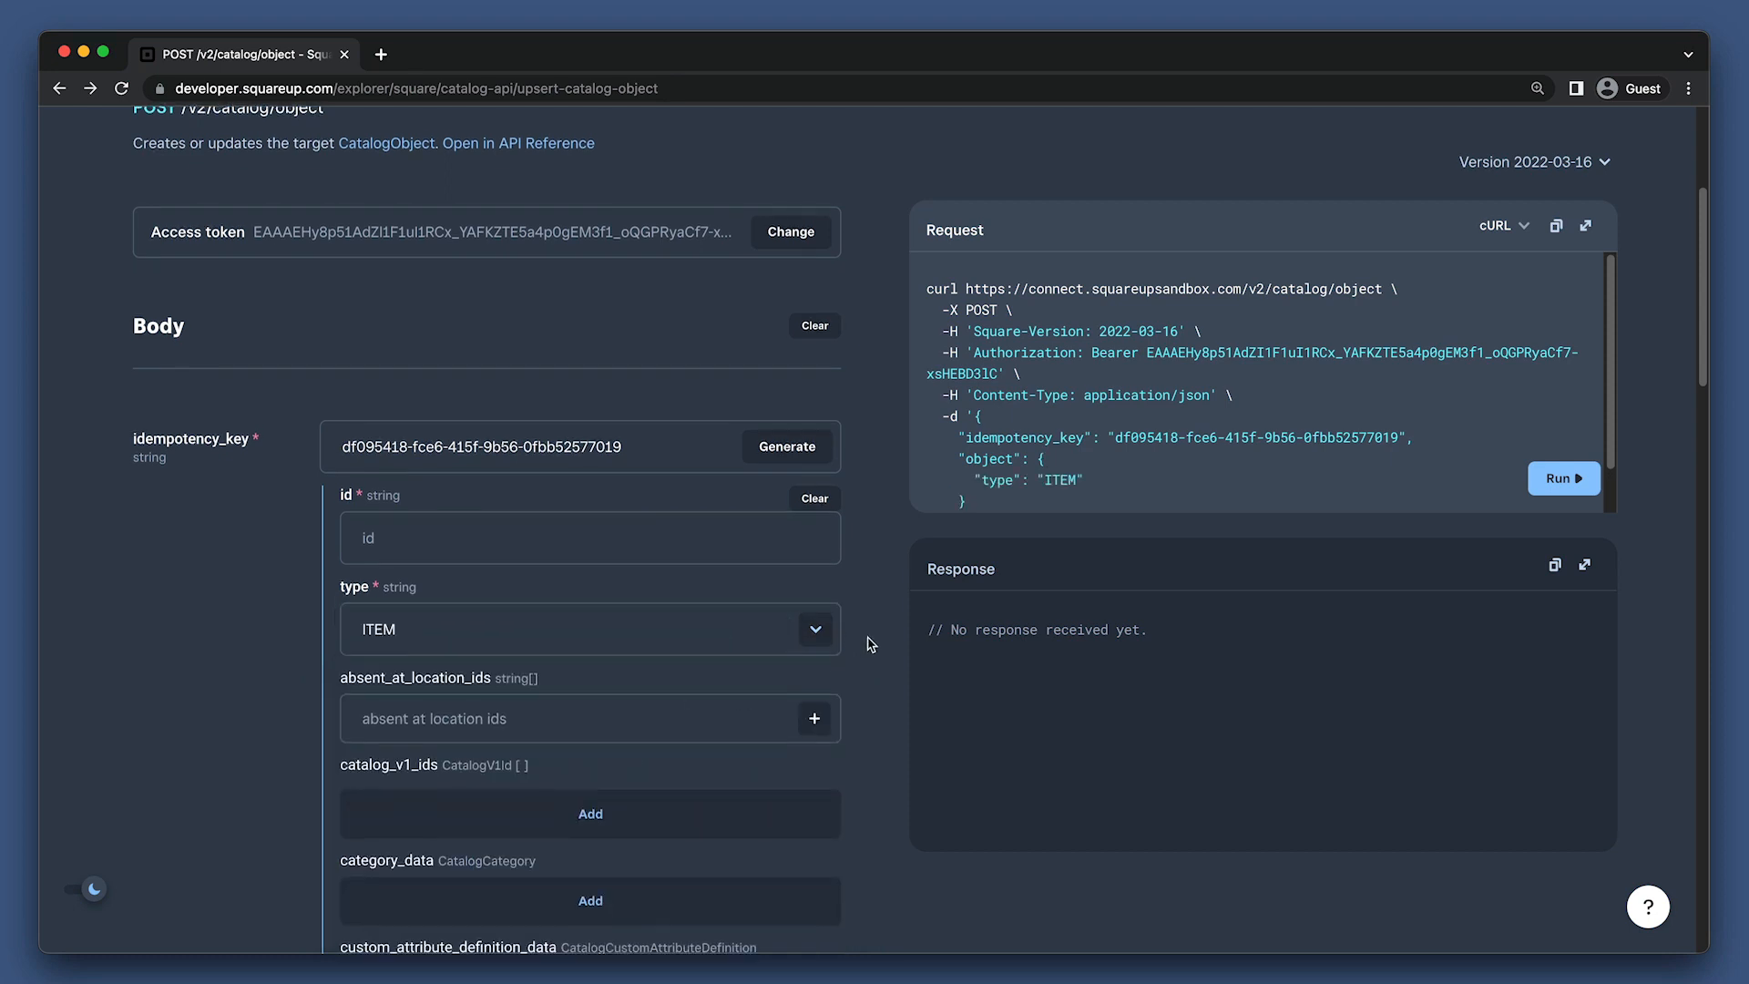
scroll(down, 3)
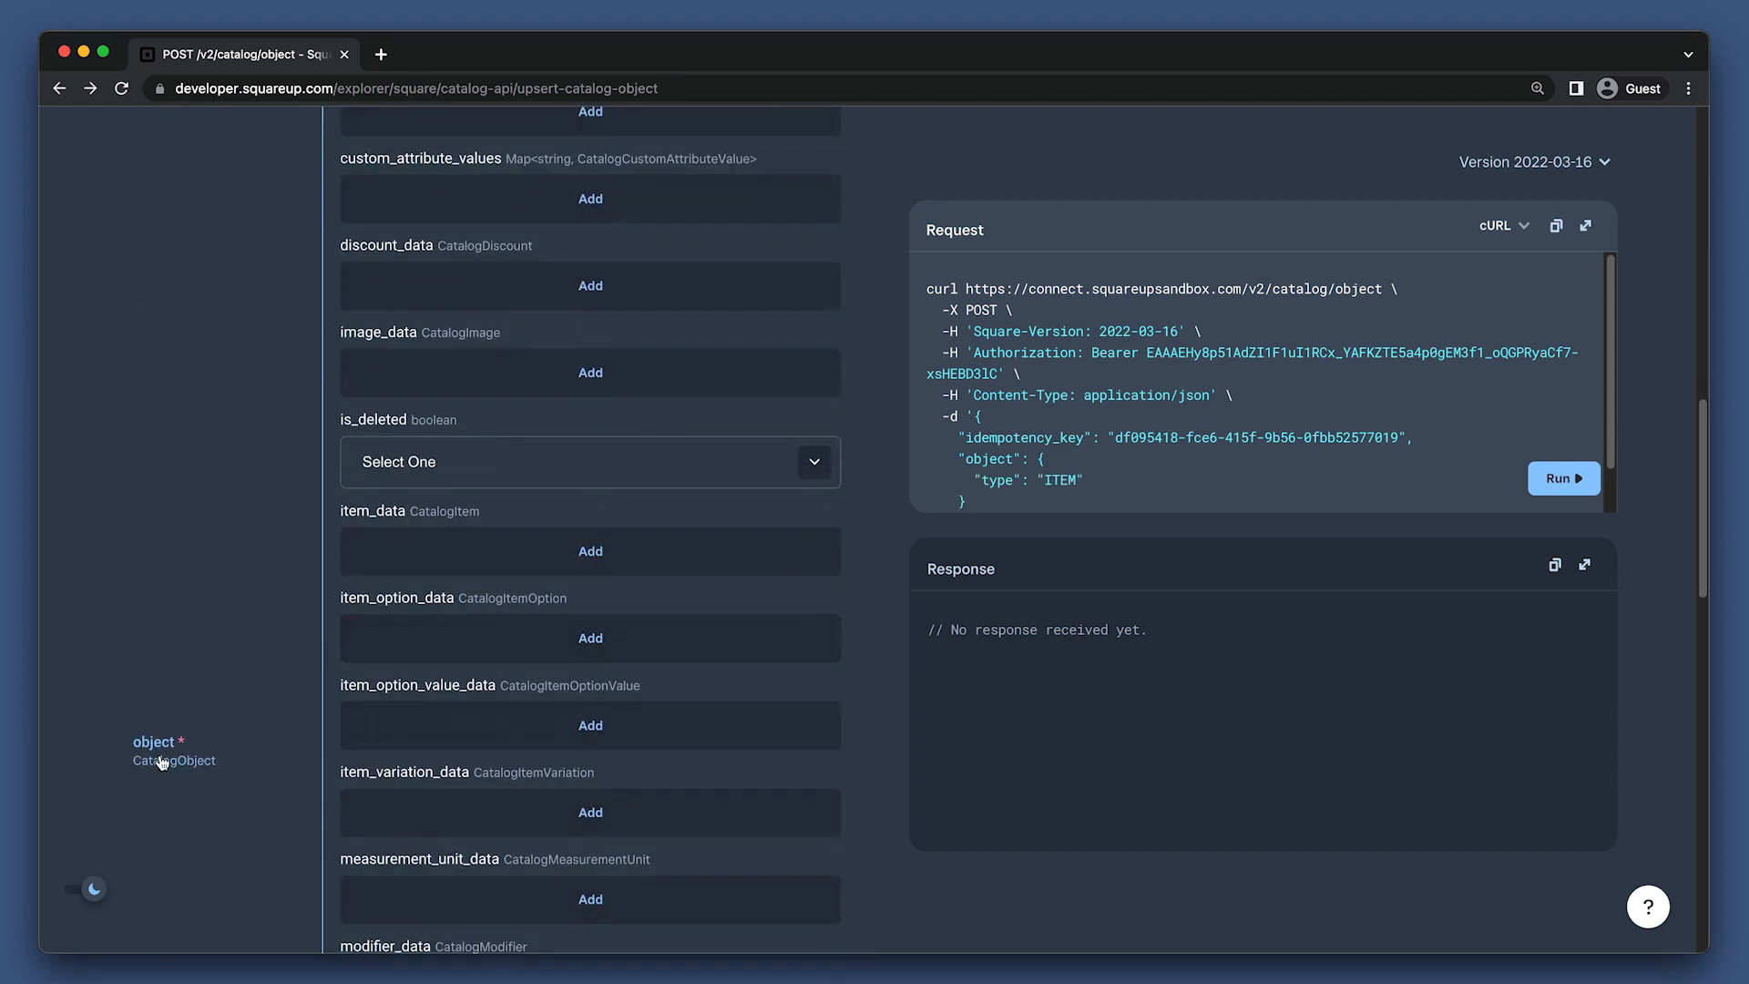
View the CatalogObject reference documentation, then close it and add item_data.
click(174, 760)
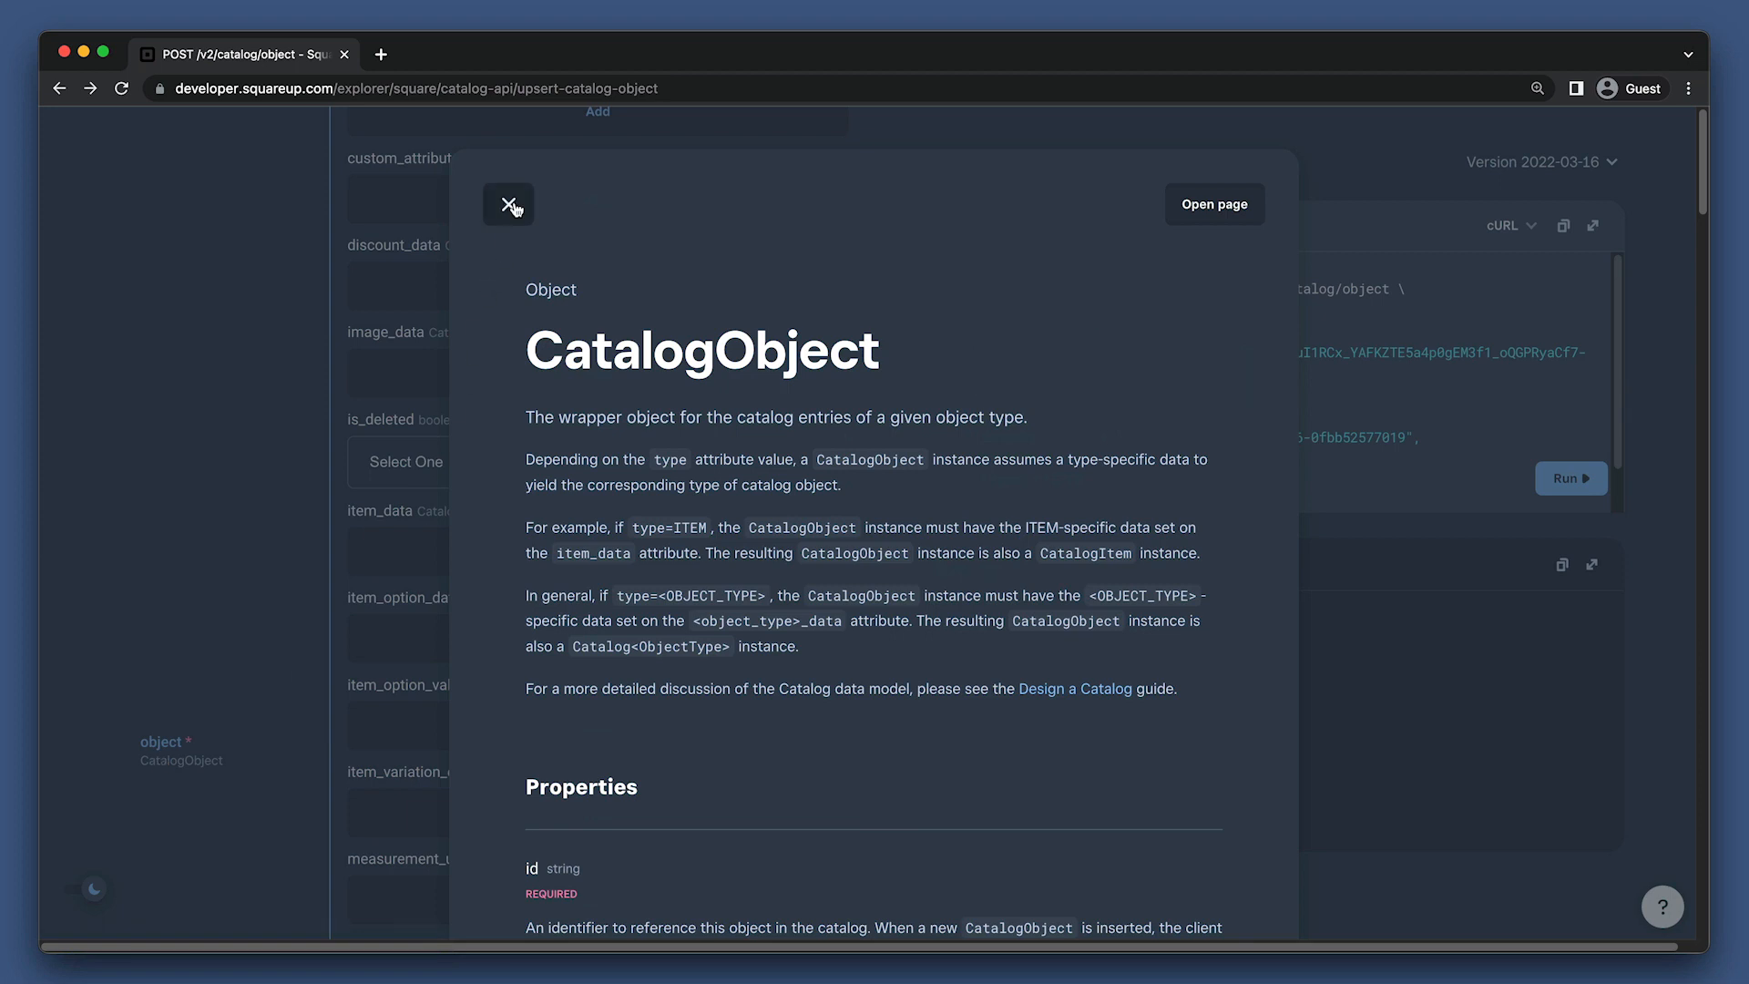
click(508, 204)
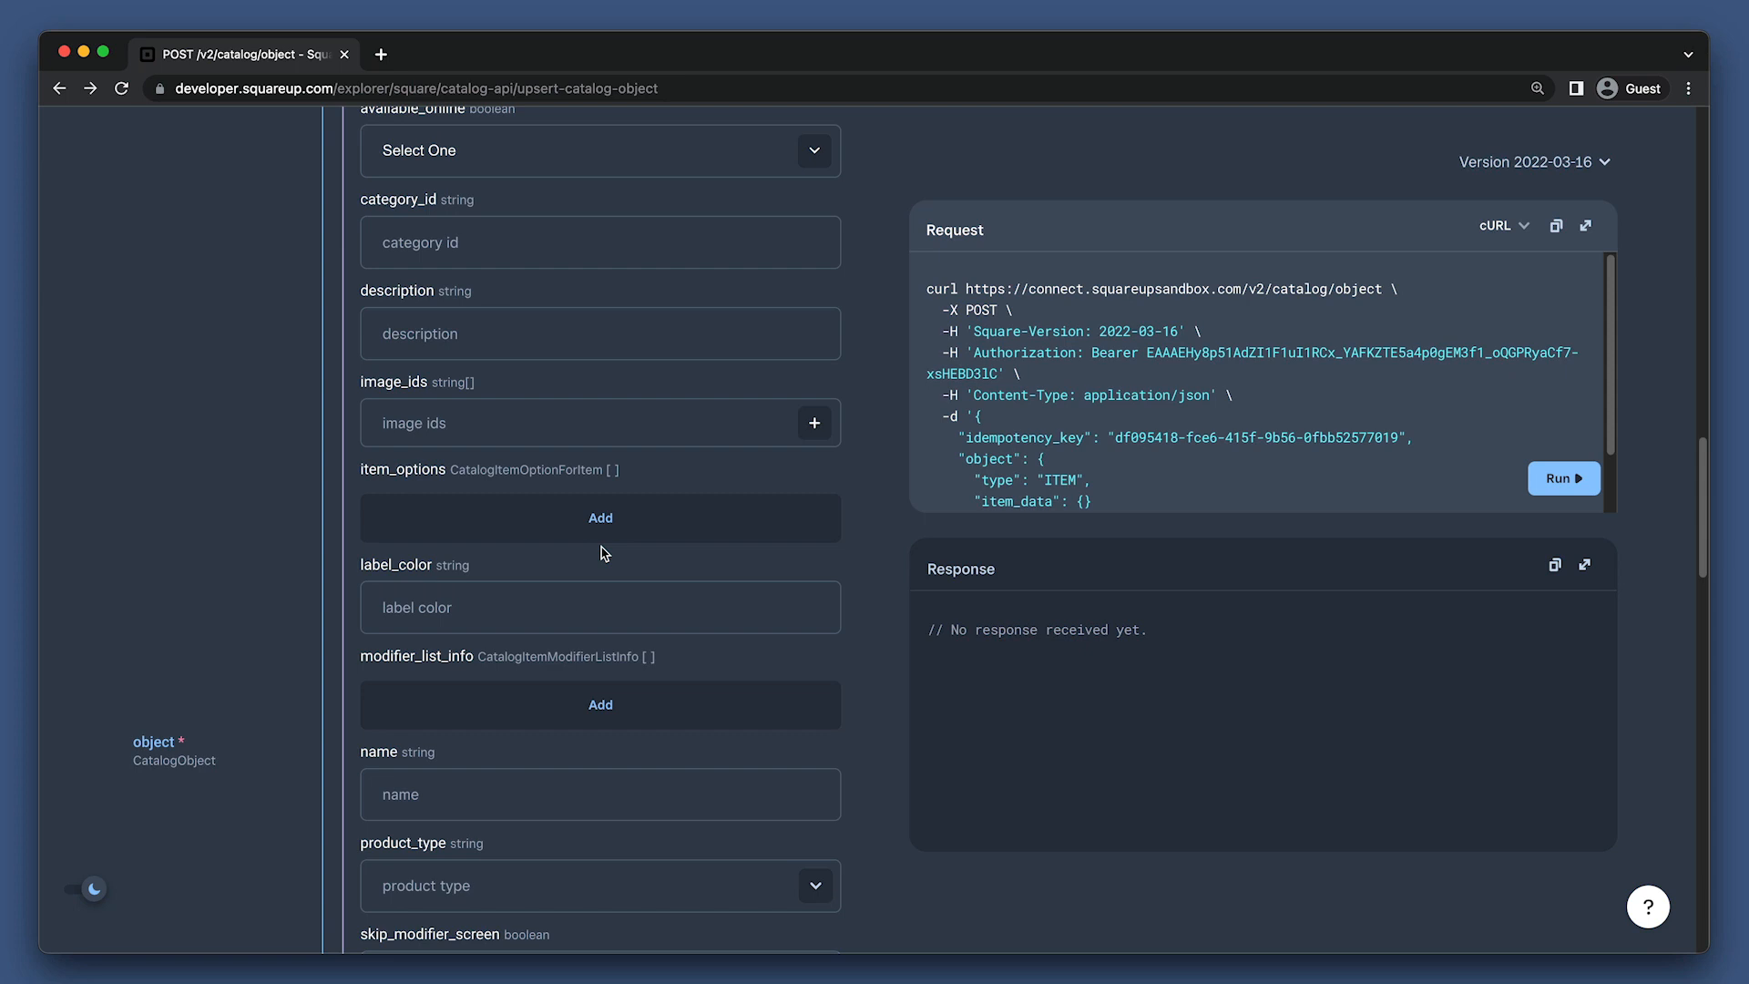
Name the item 'Coffee' and add a first variations entry.
scroll(down, 3)
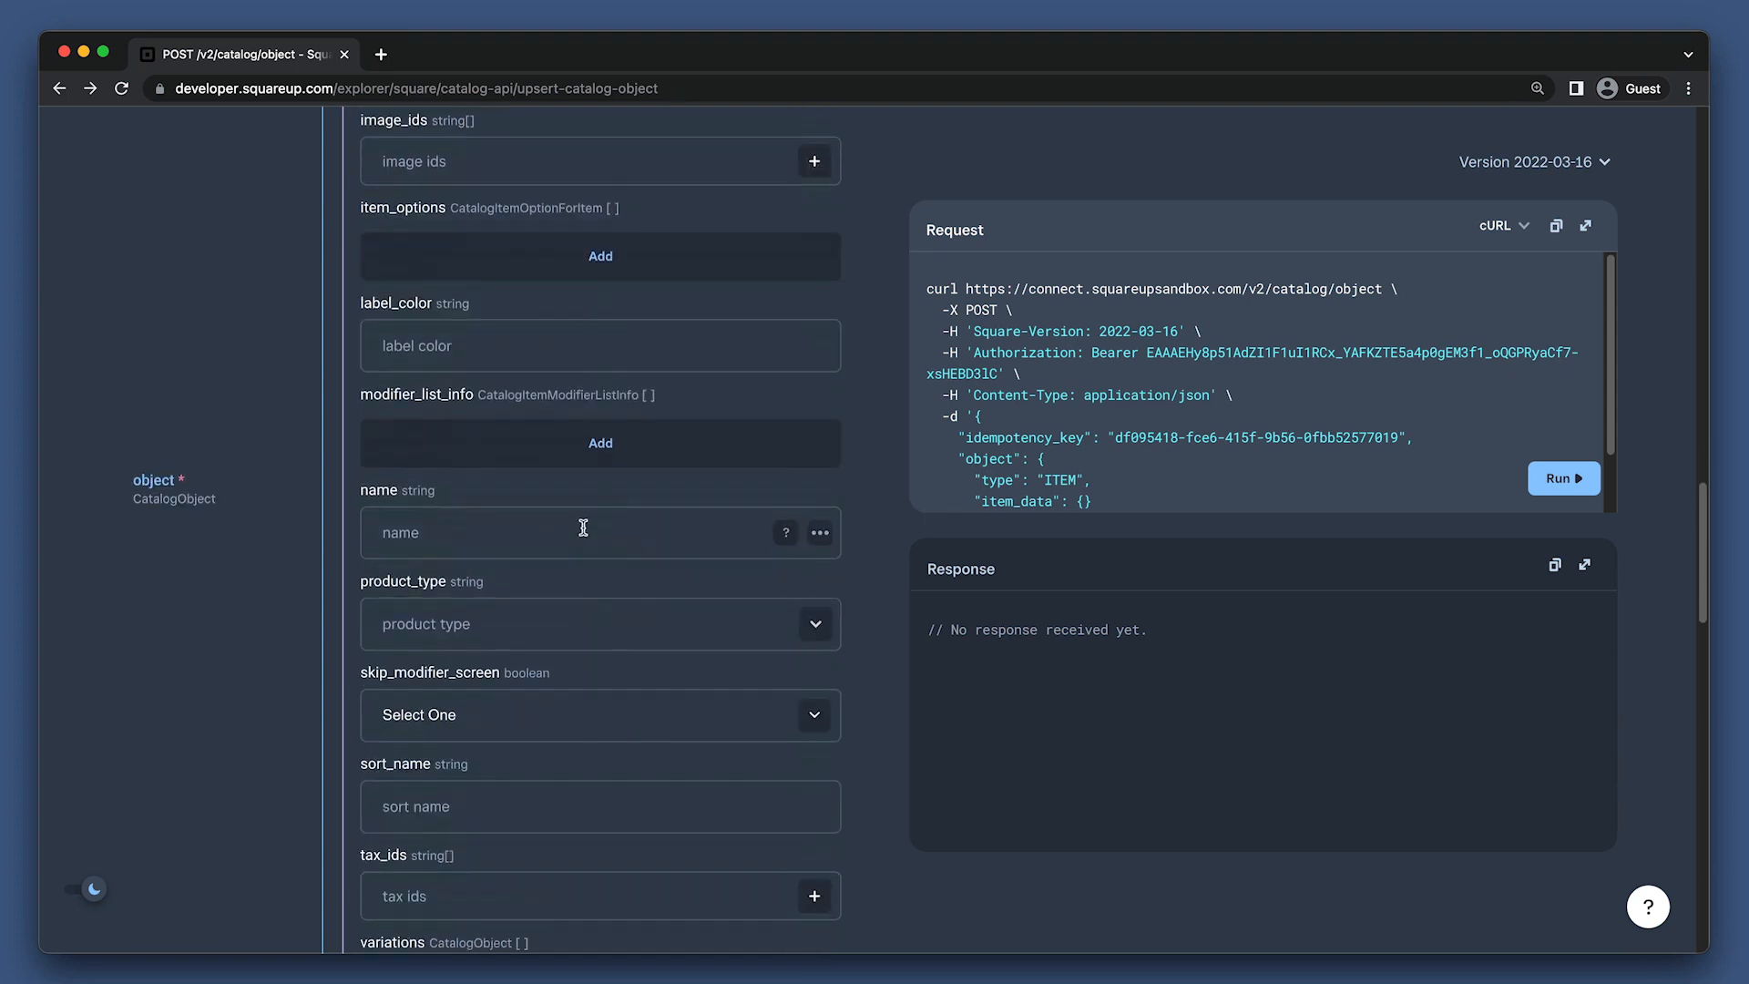
text(Coffee)
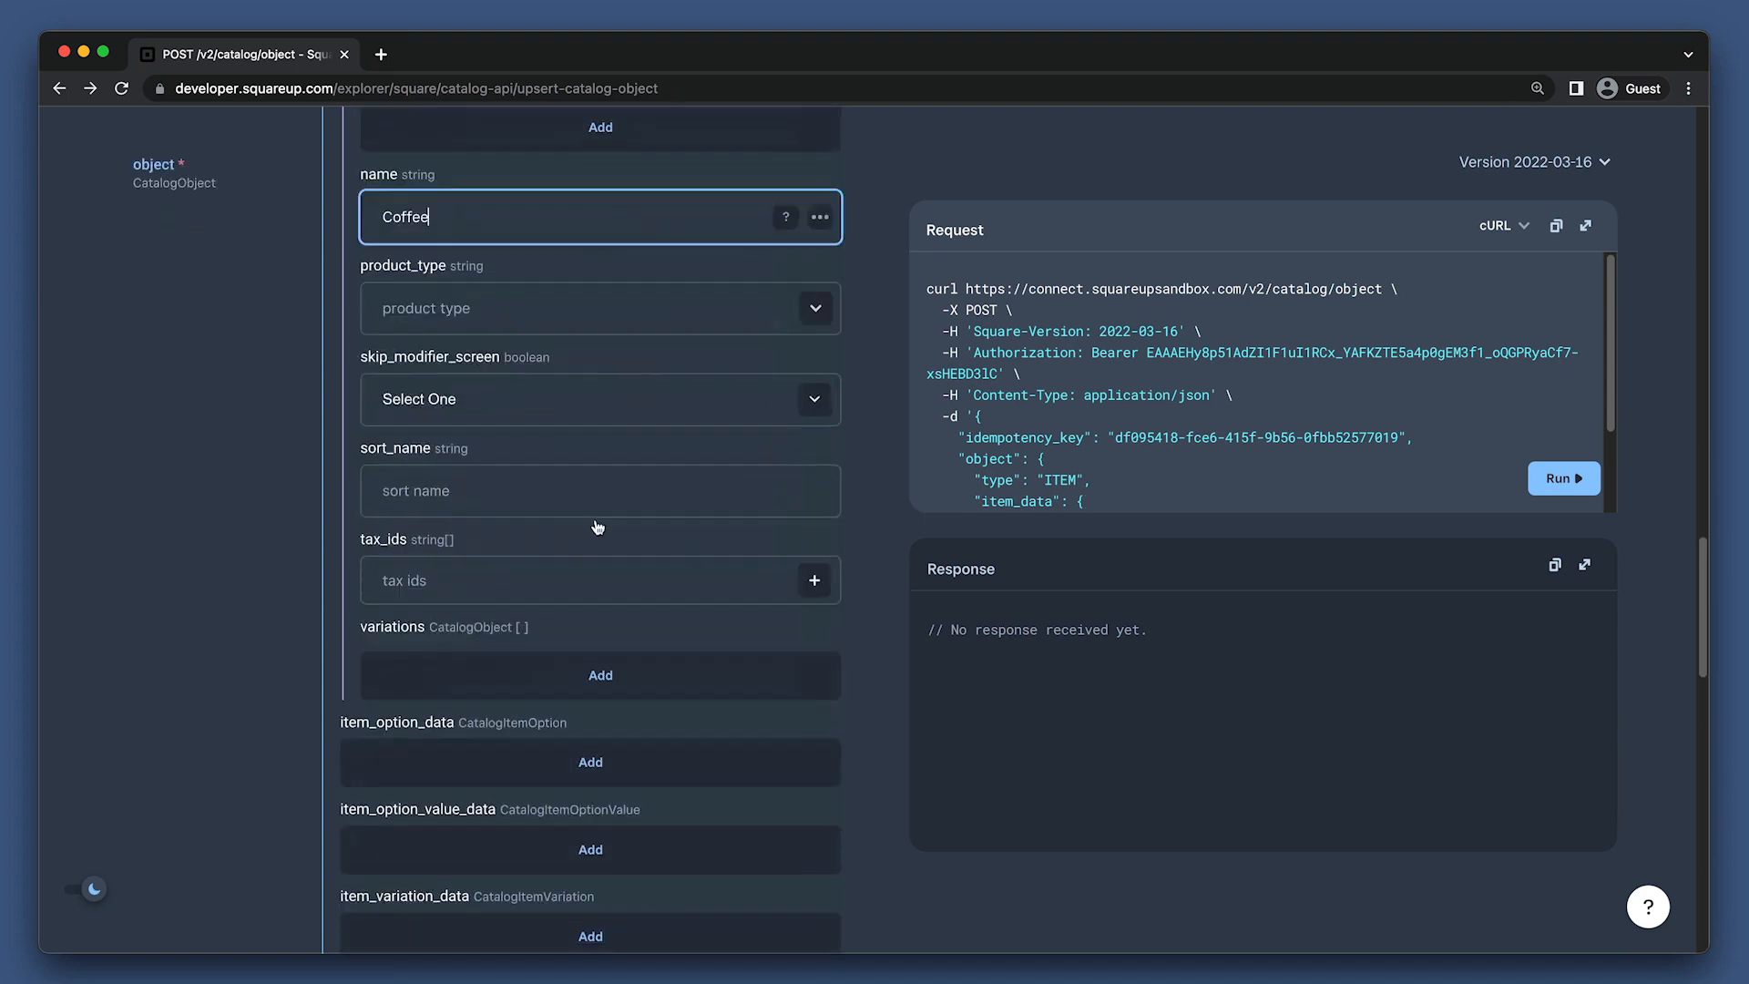
click(599, 674)
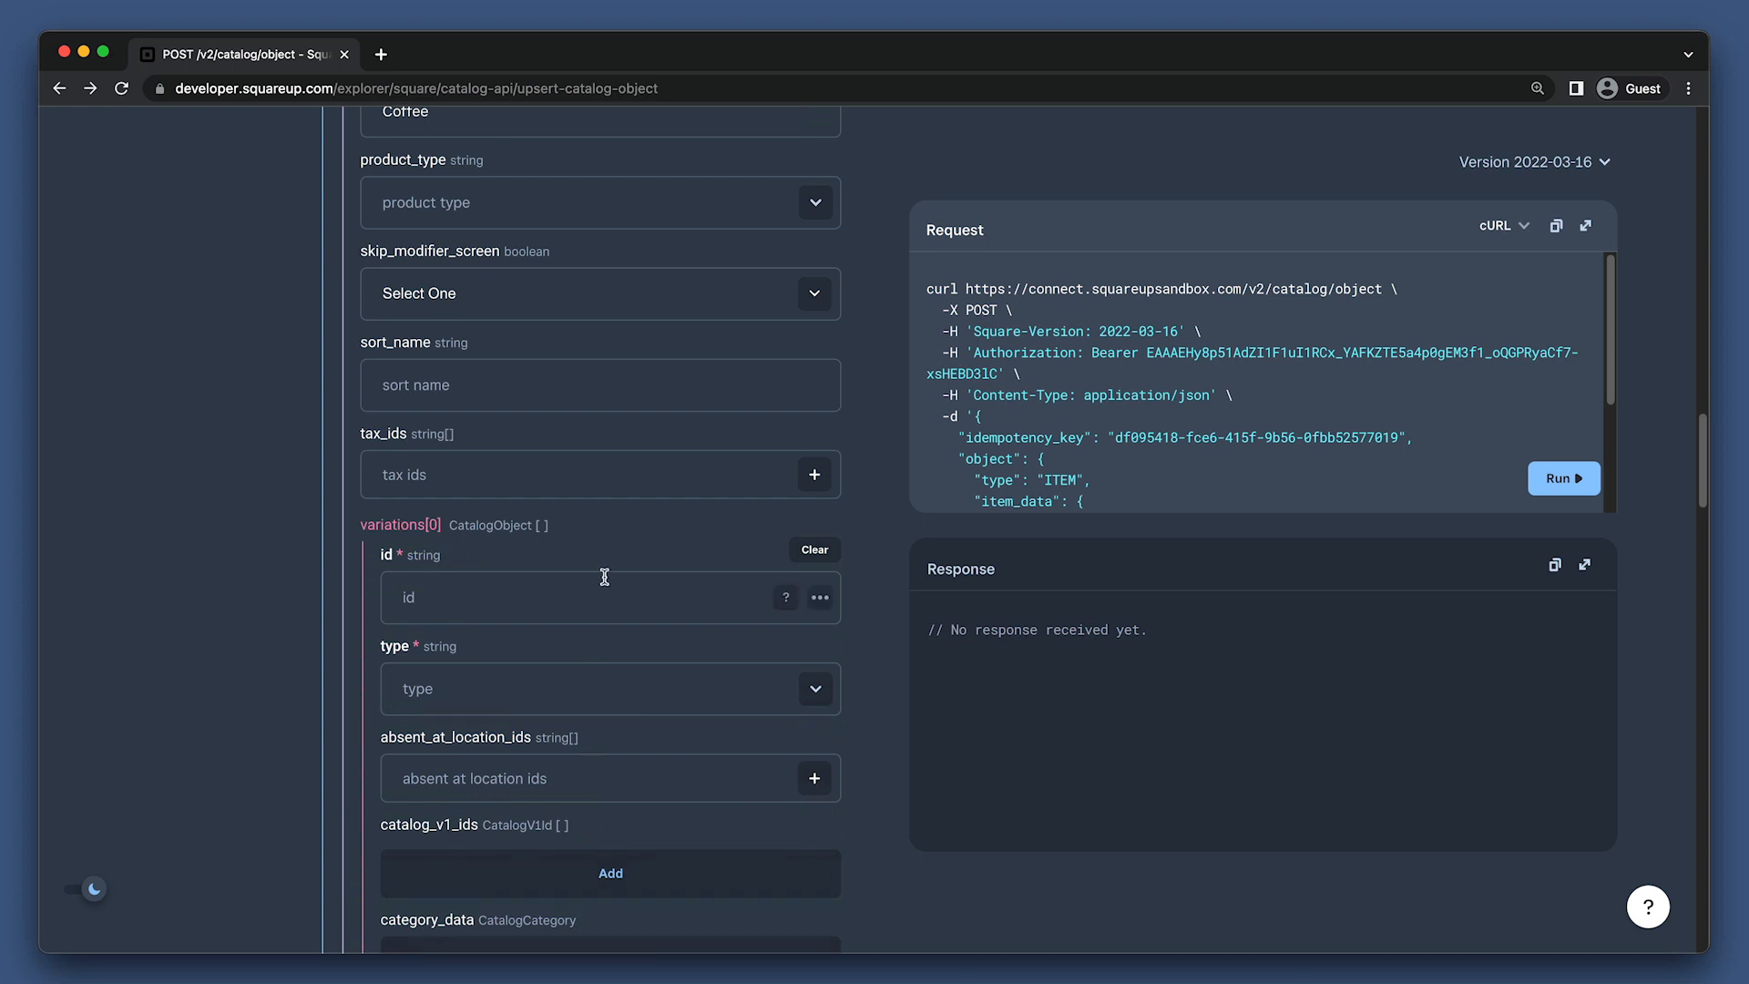
Set the first variation's id to '#black-coffee' and its type to ITEM_VARIATION.
click(601, 596)
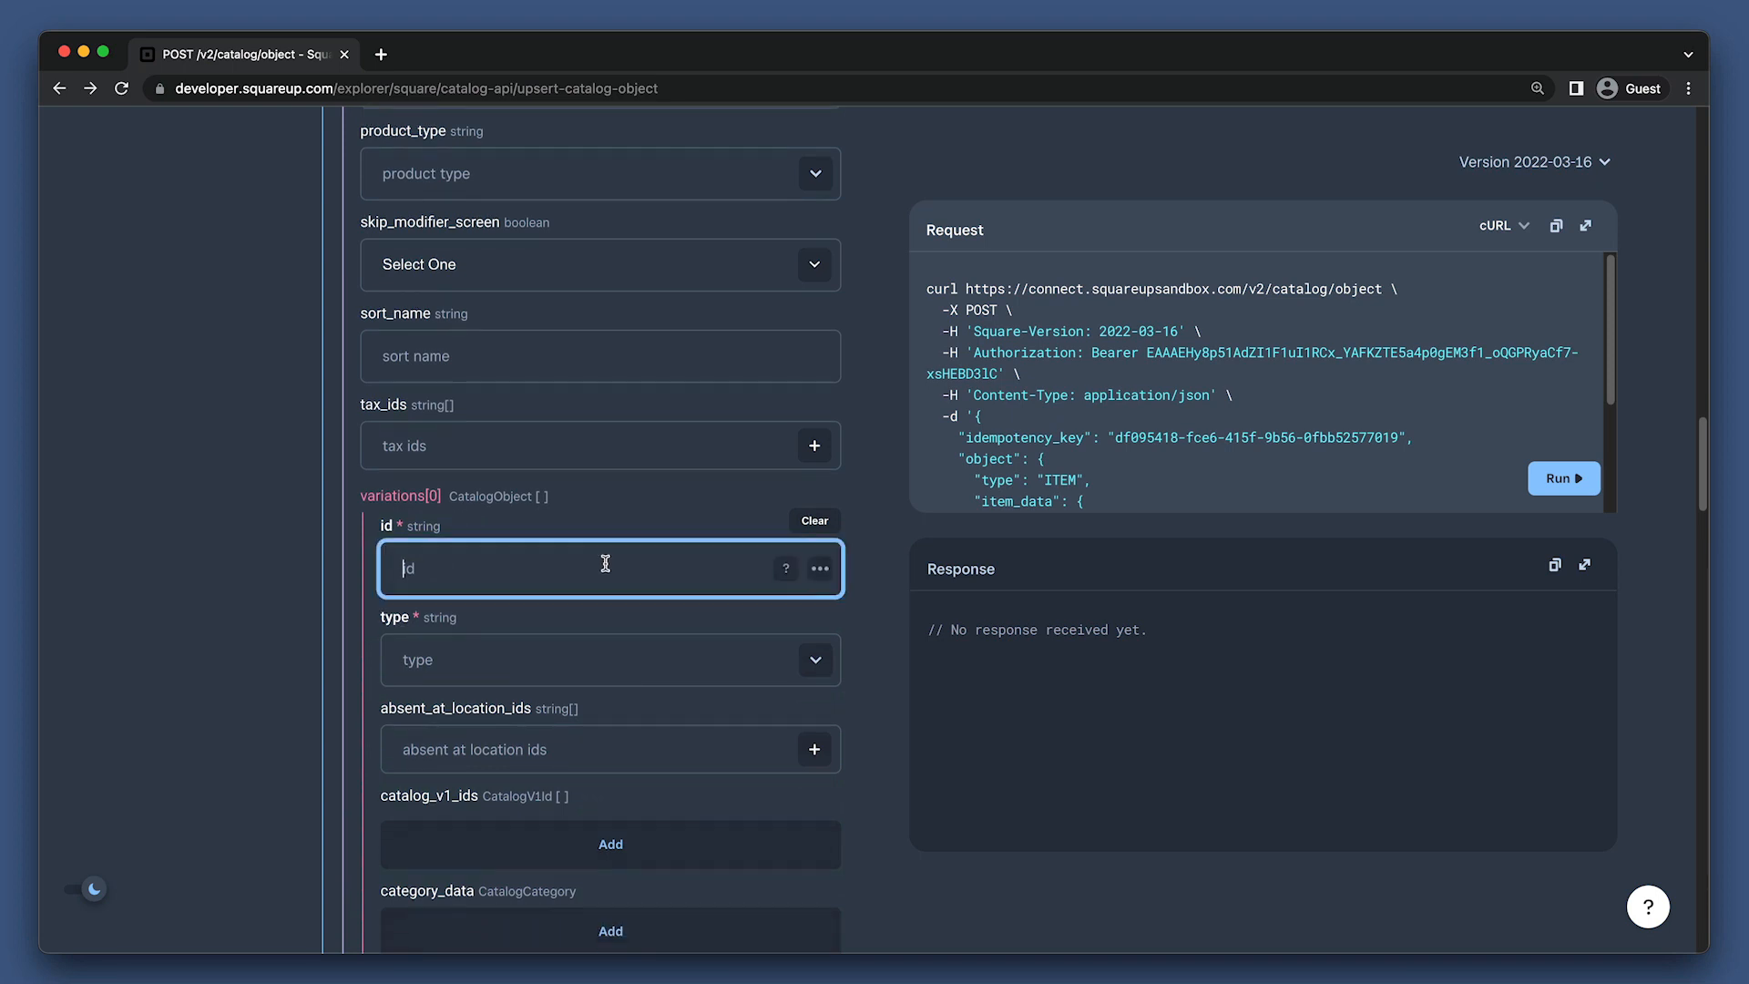
text(#black)
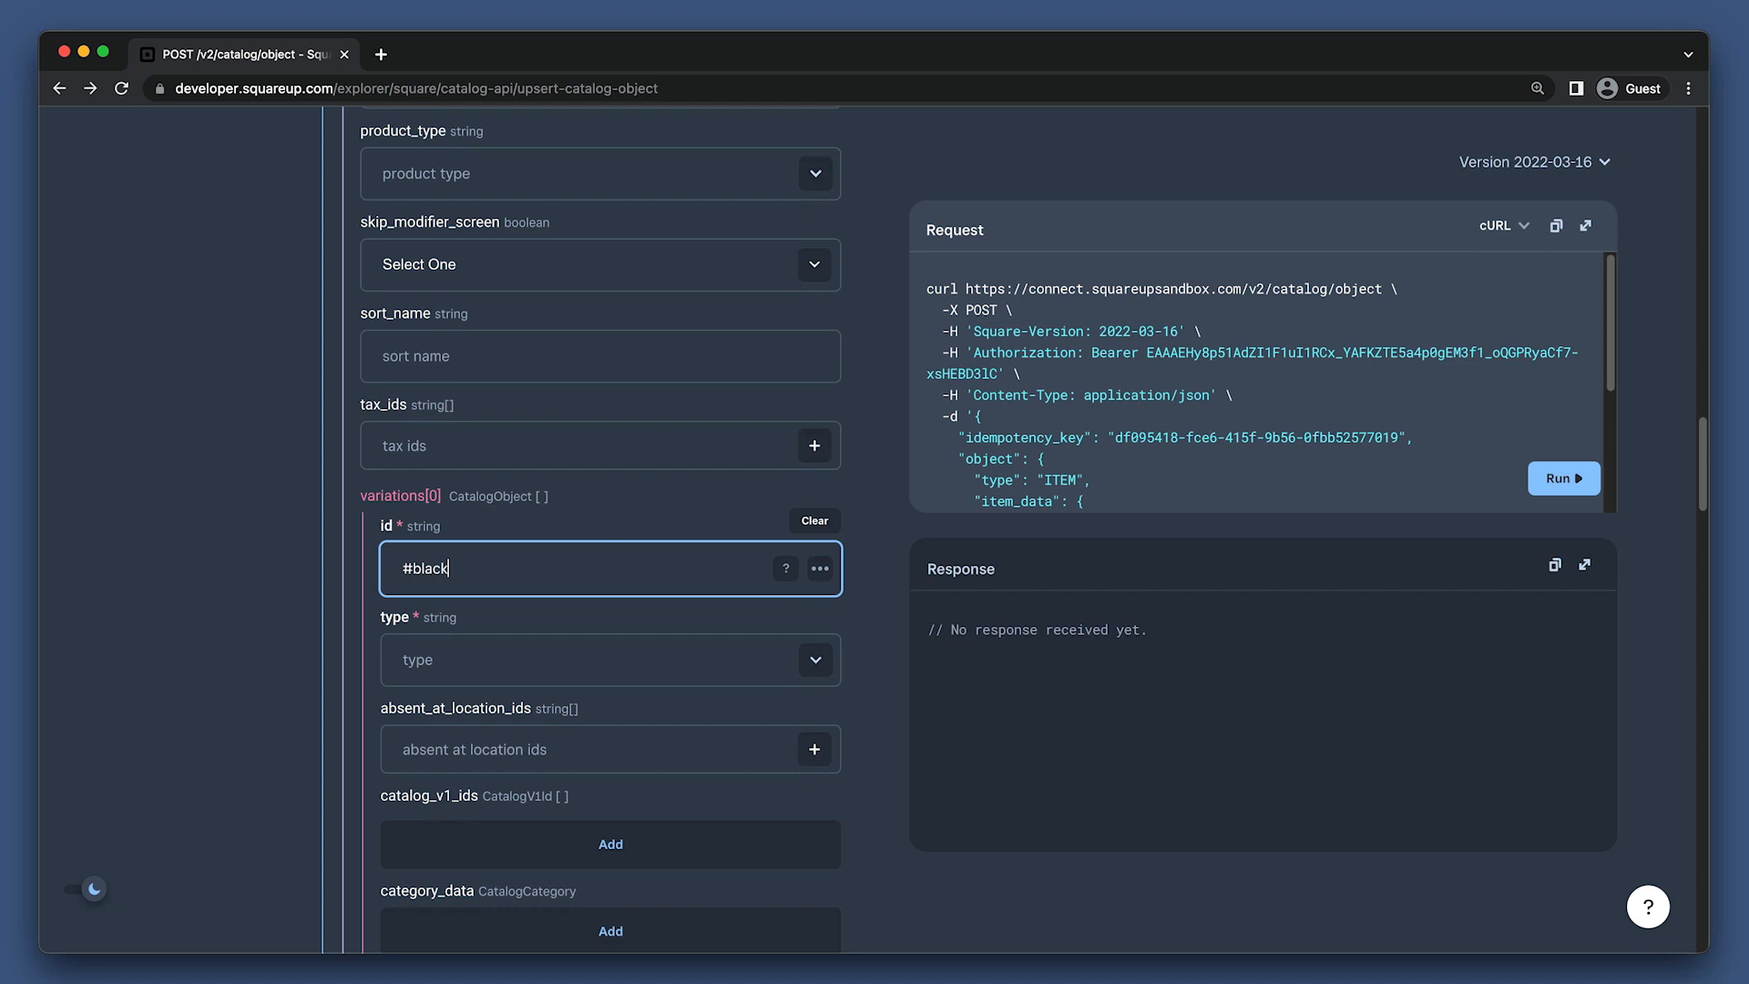
text(-coffee)
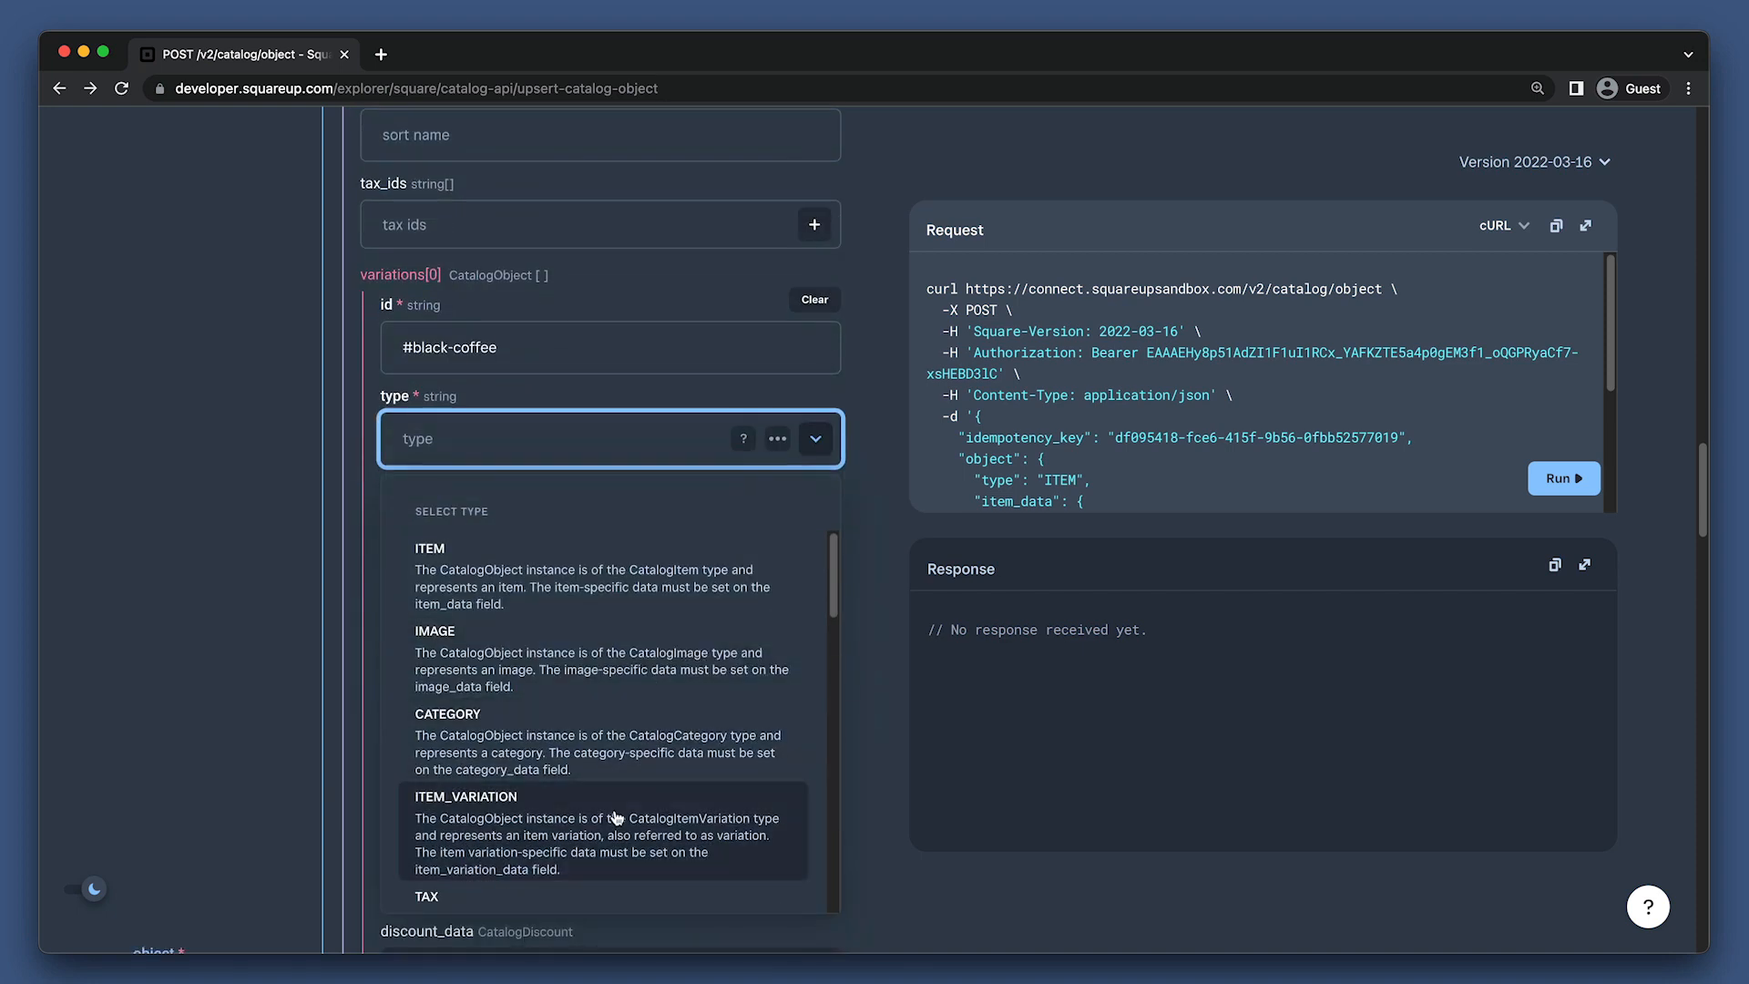
click(466, 831)
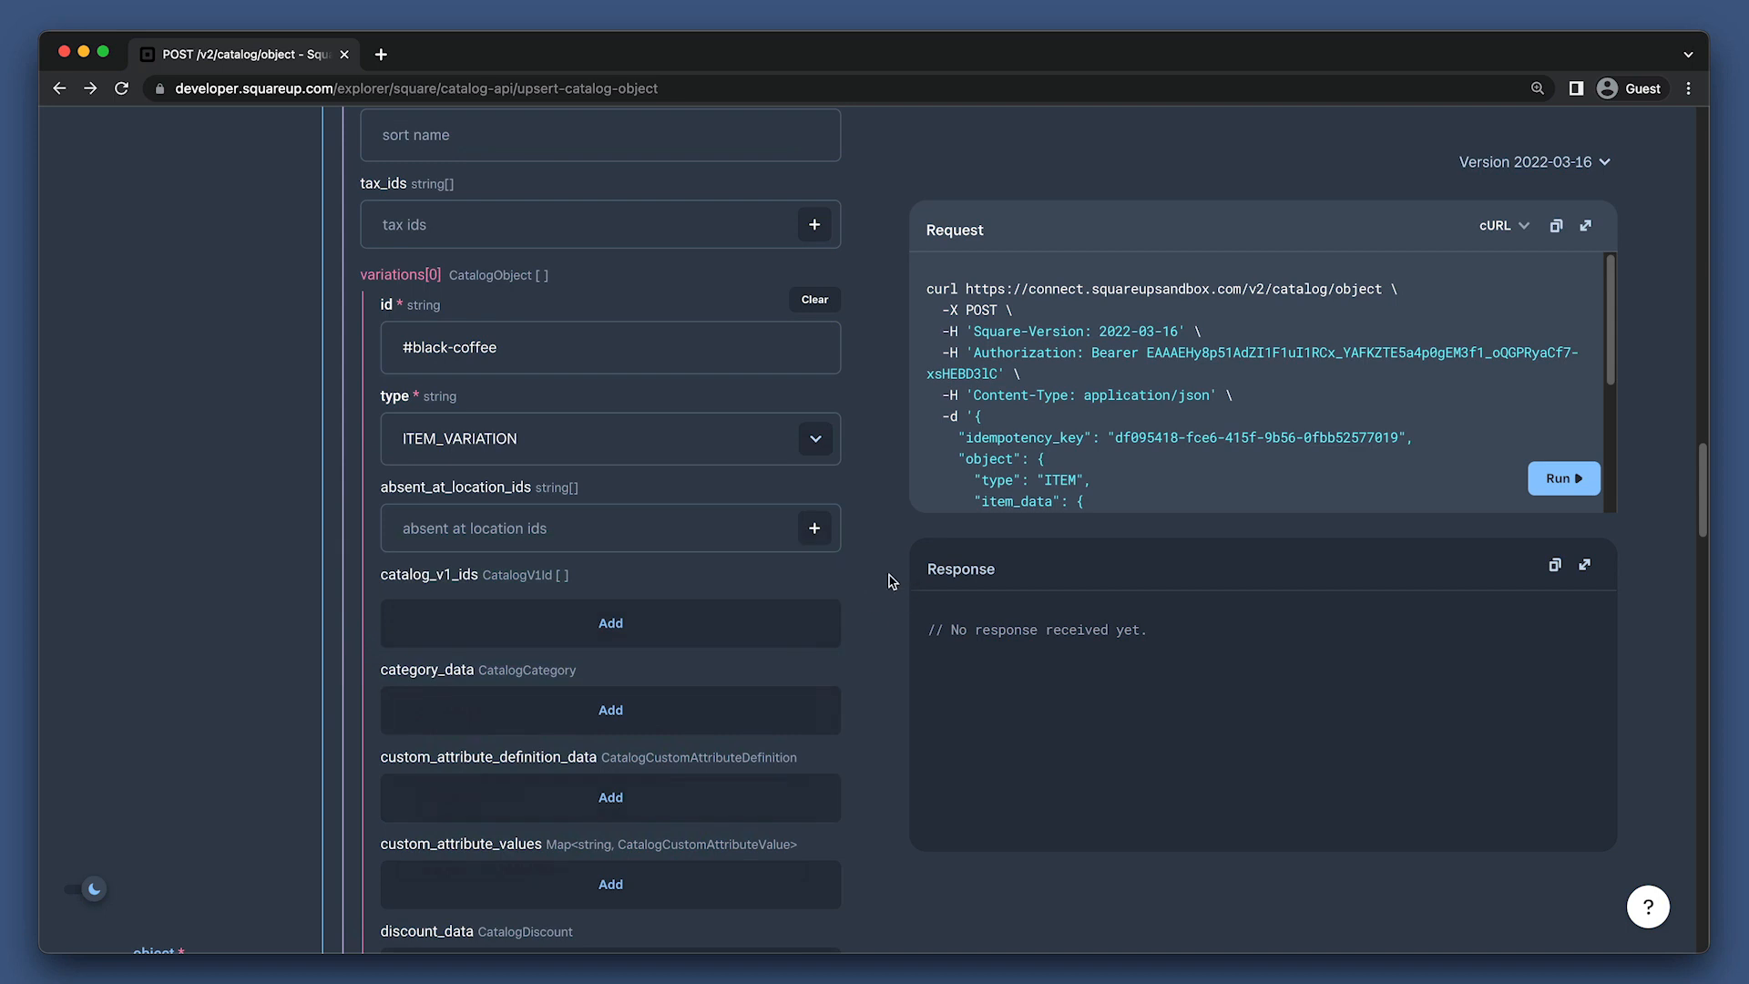
mouse_move(854, 527)
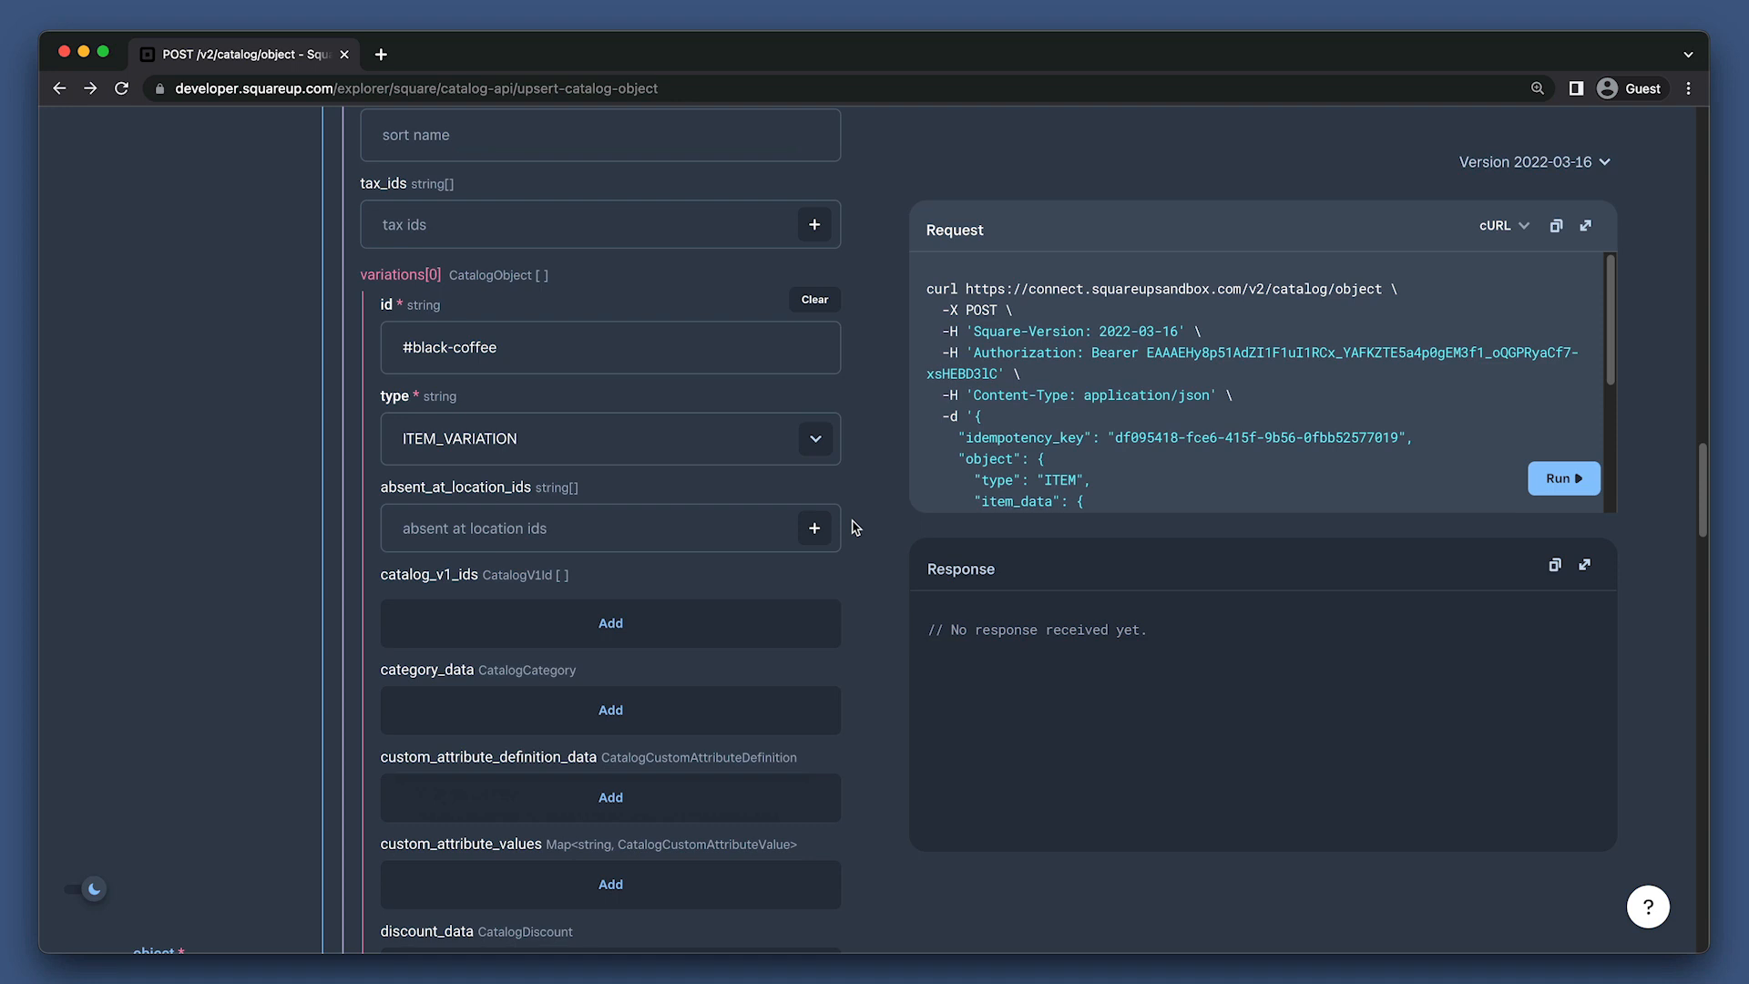
click(611, 347)
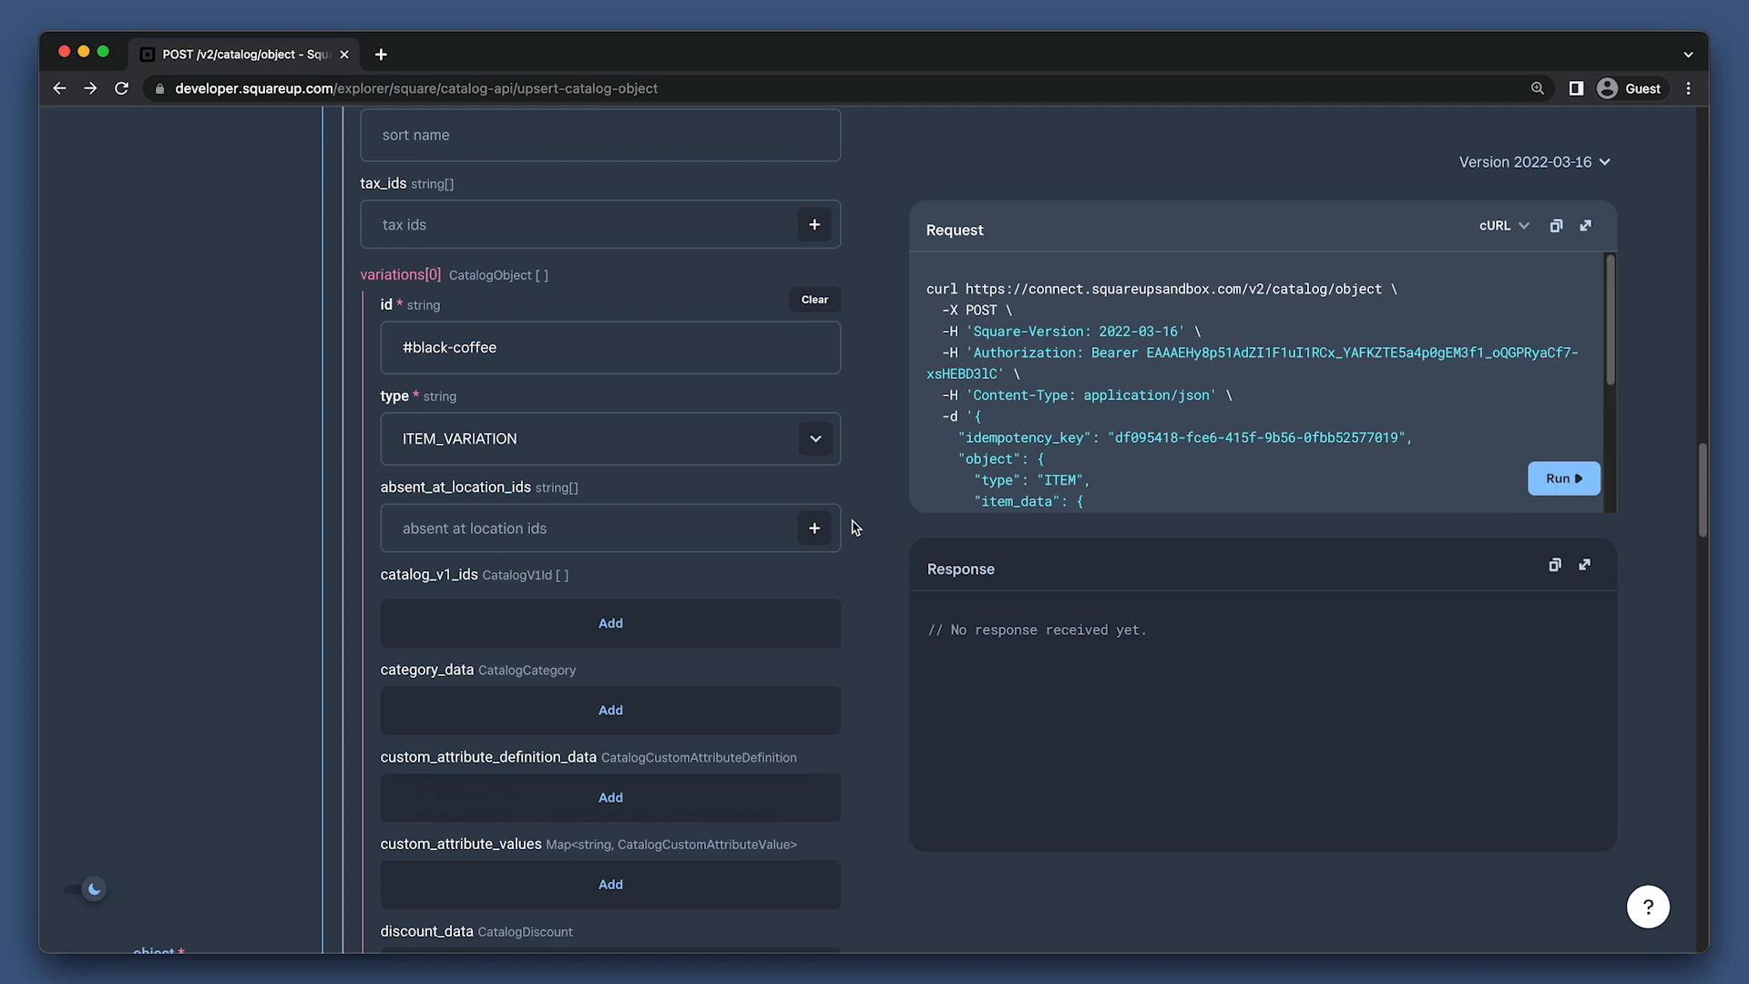
scroll(down, 3)
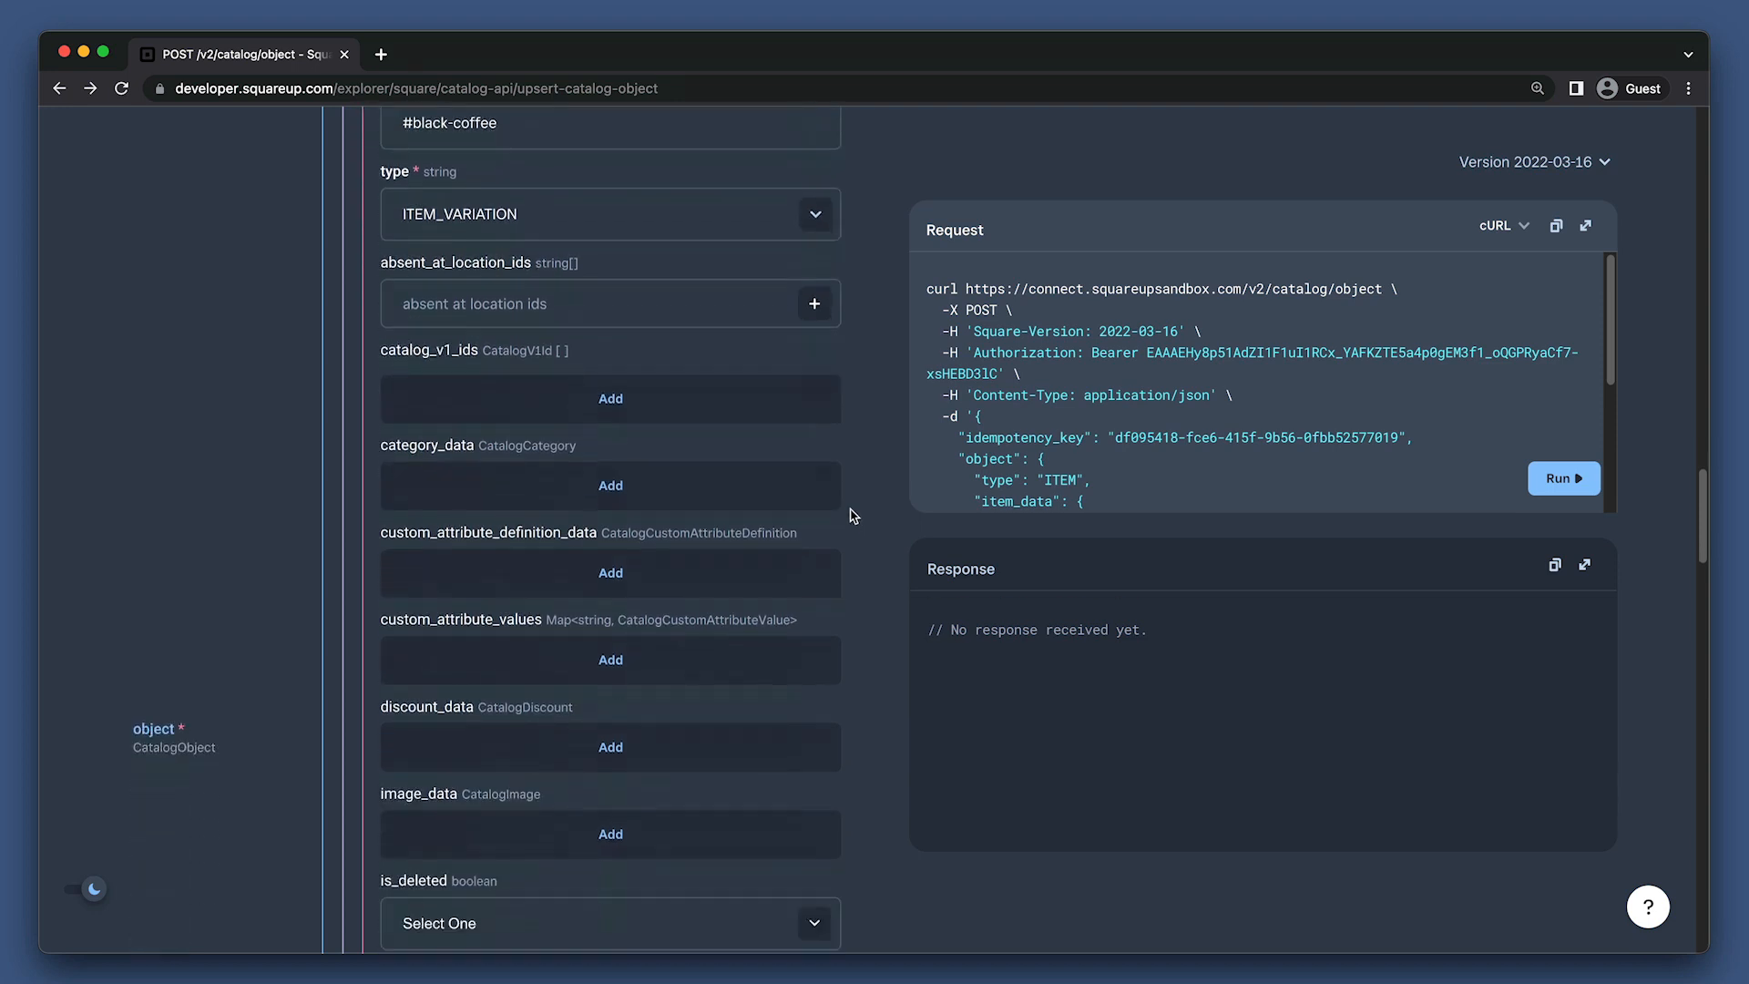
Enter '#coffee' as the variation's item_id and as the item's own id.
scroll(down, 3)
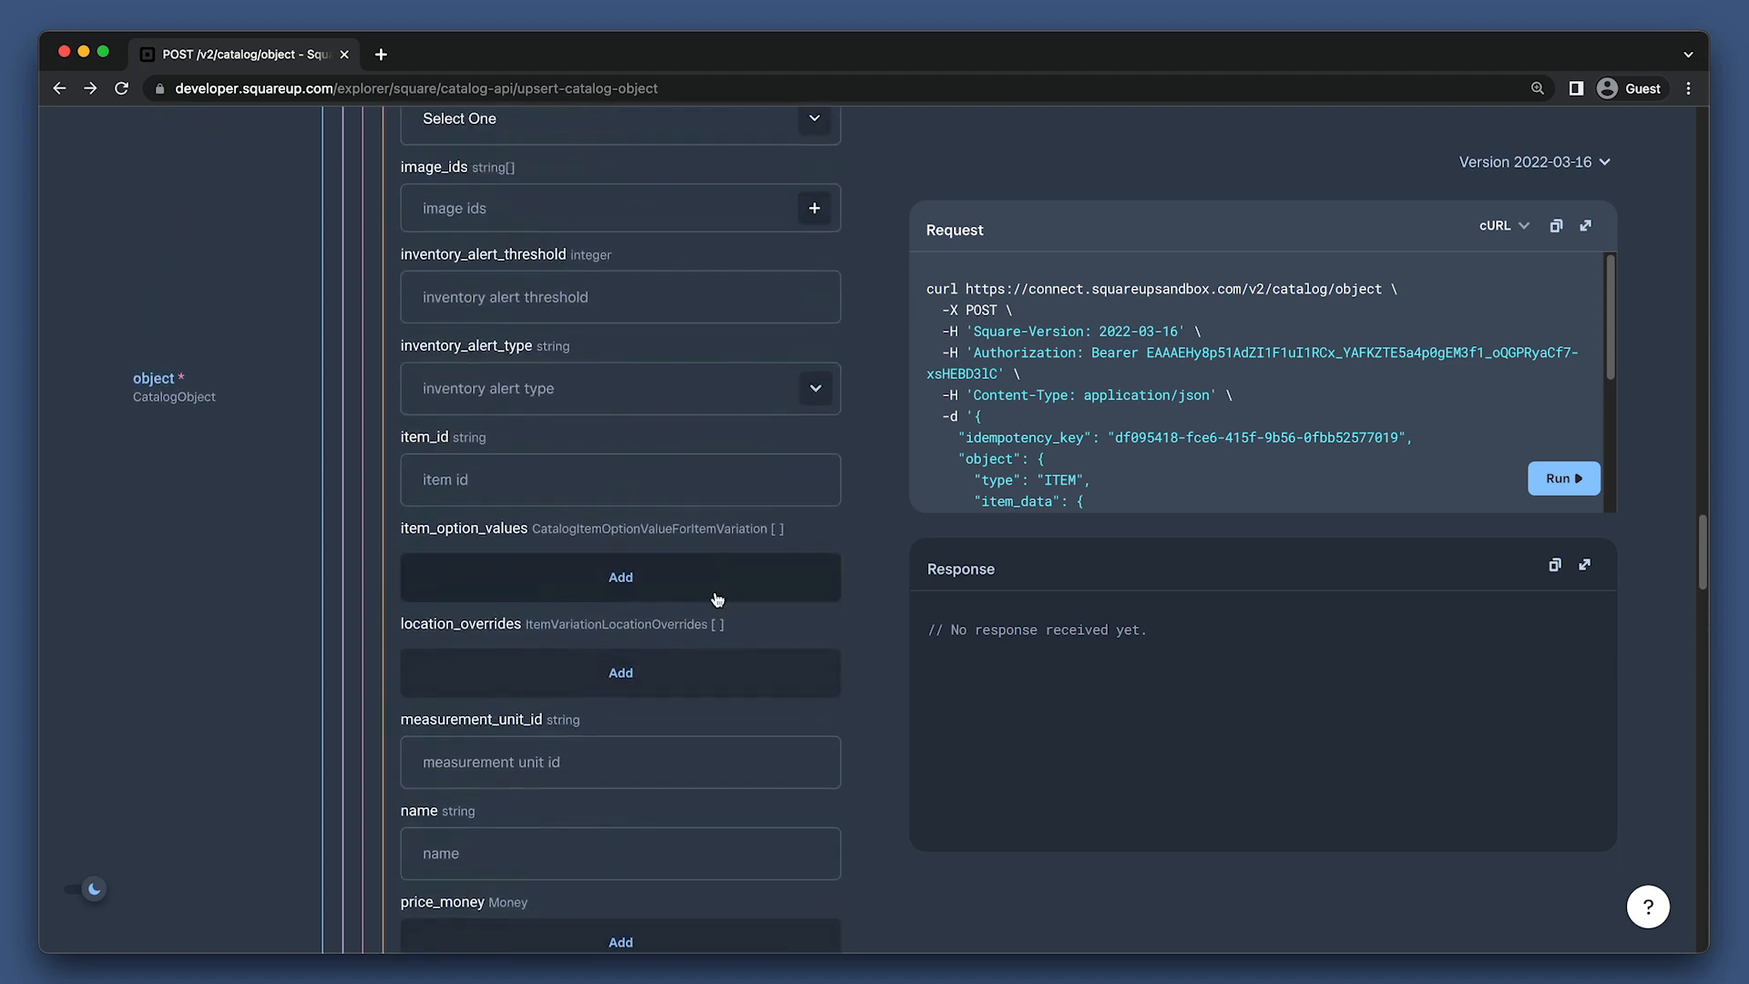
text(#)
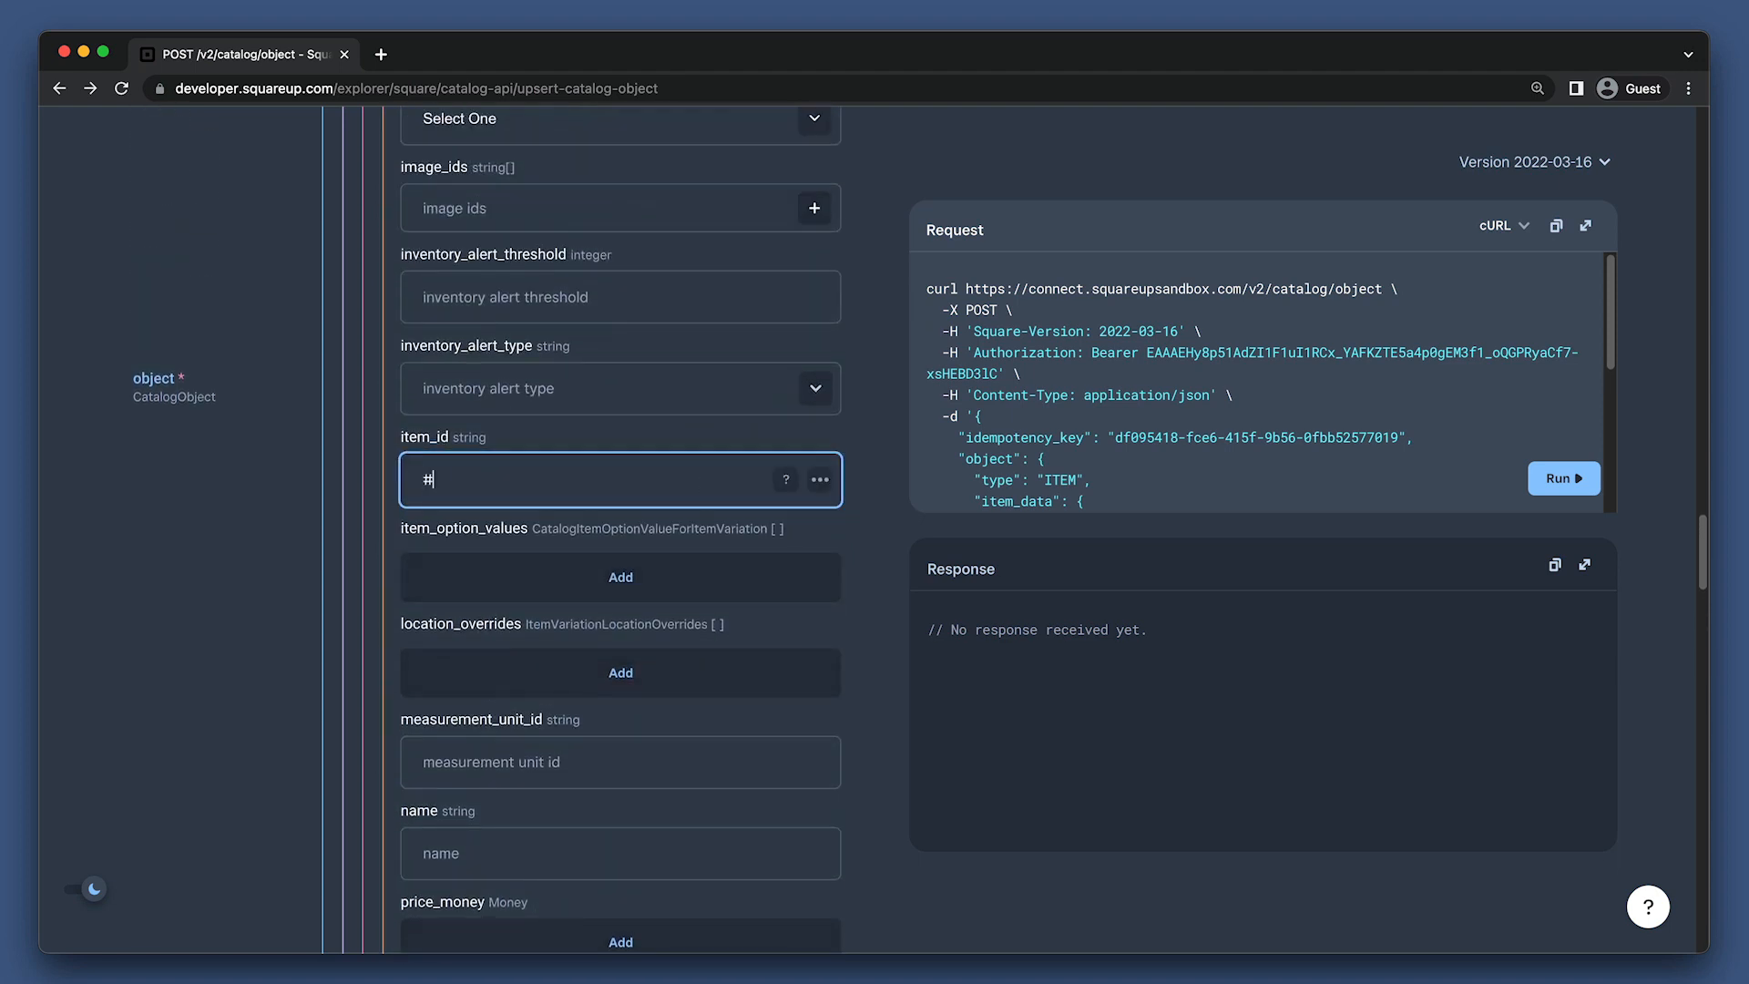
text(coffee)
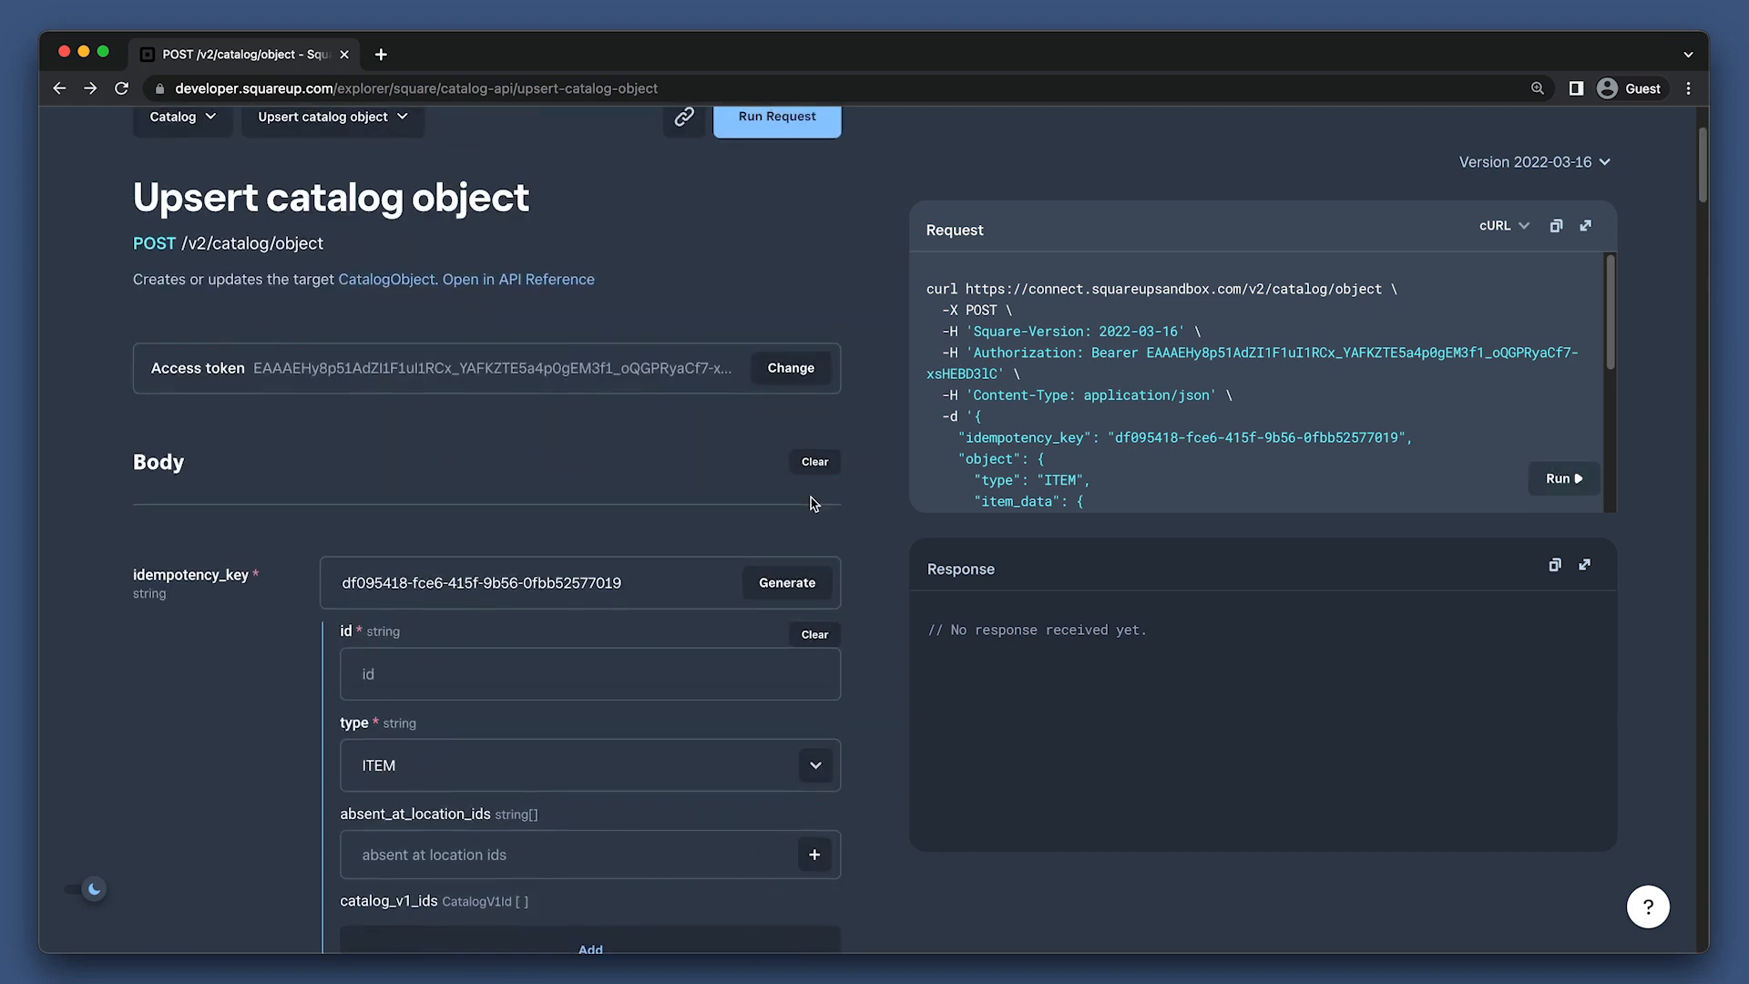
text(#coff)
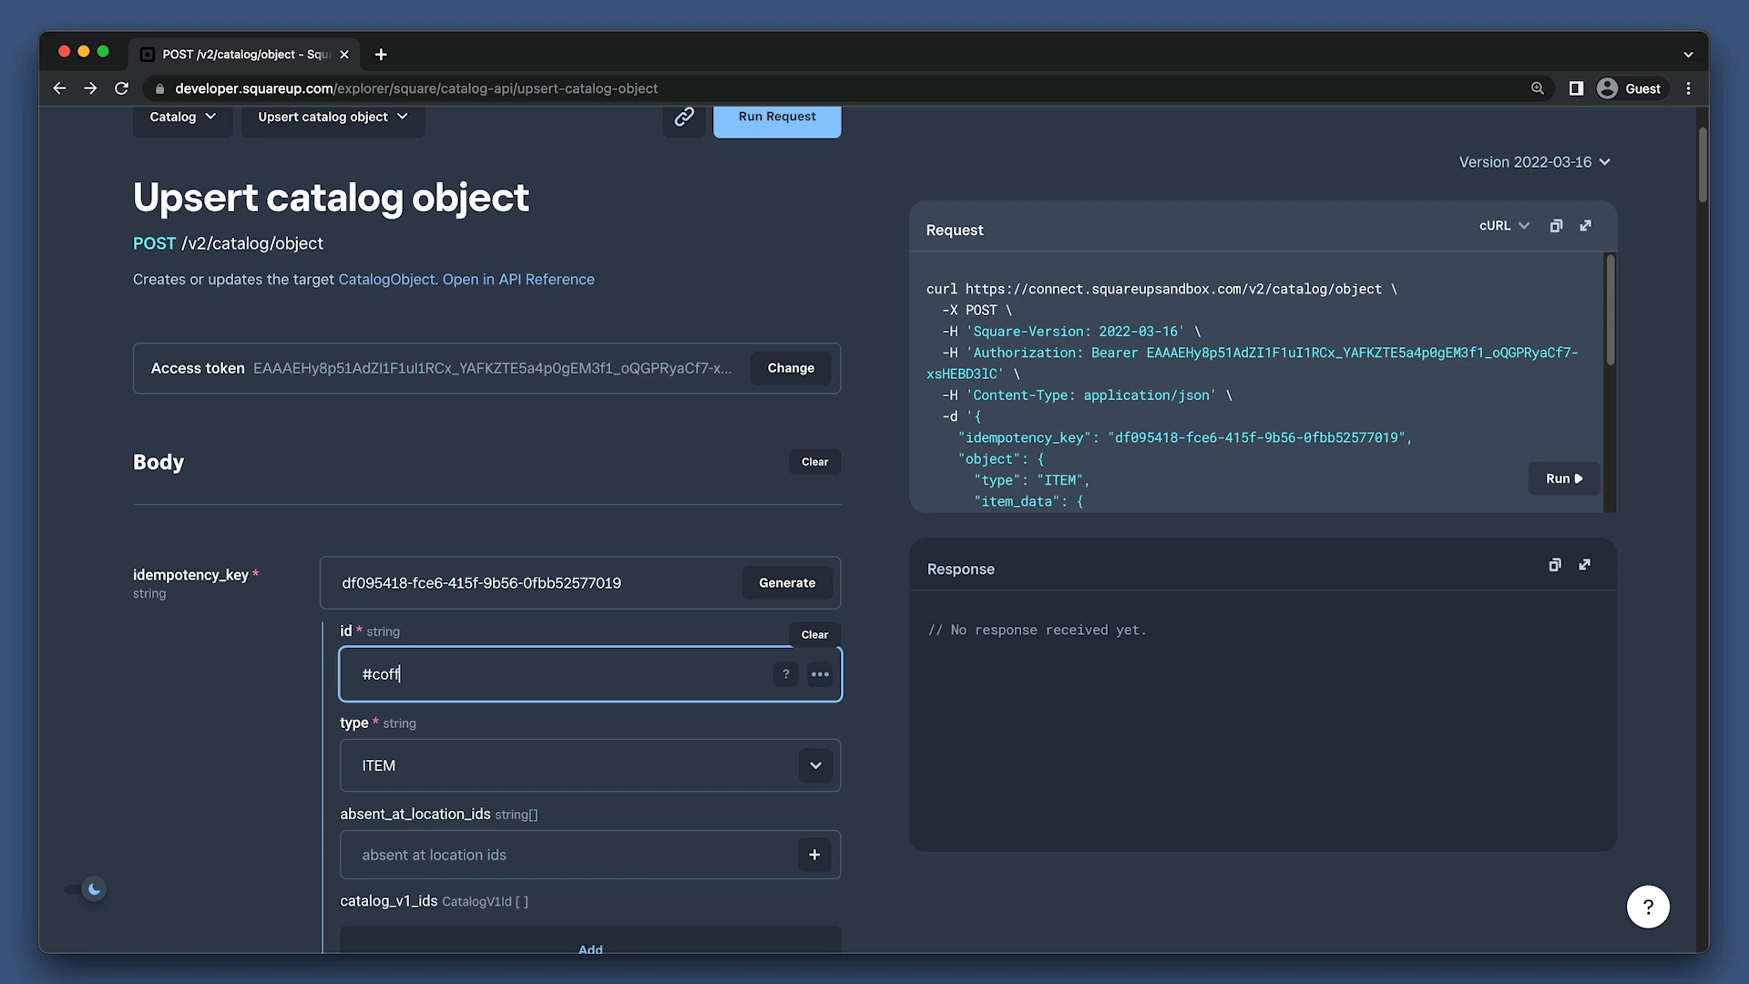
text(ee)
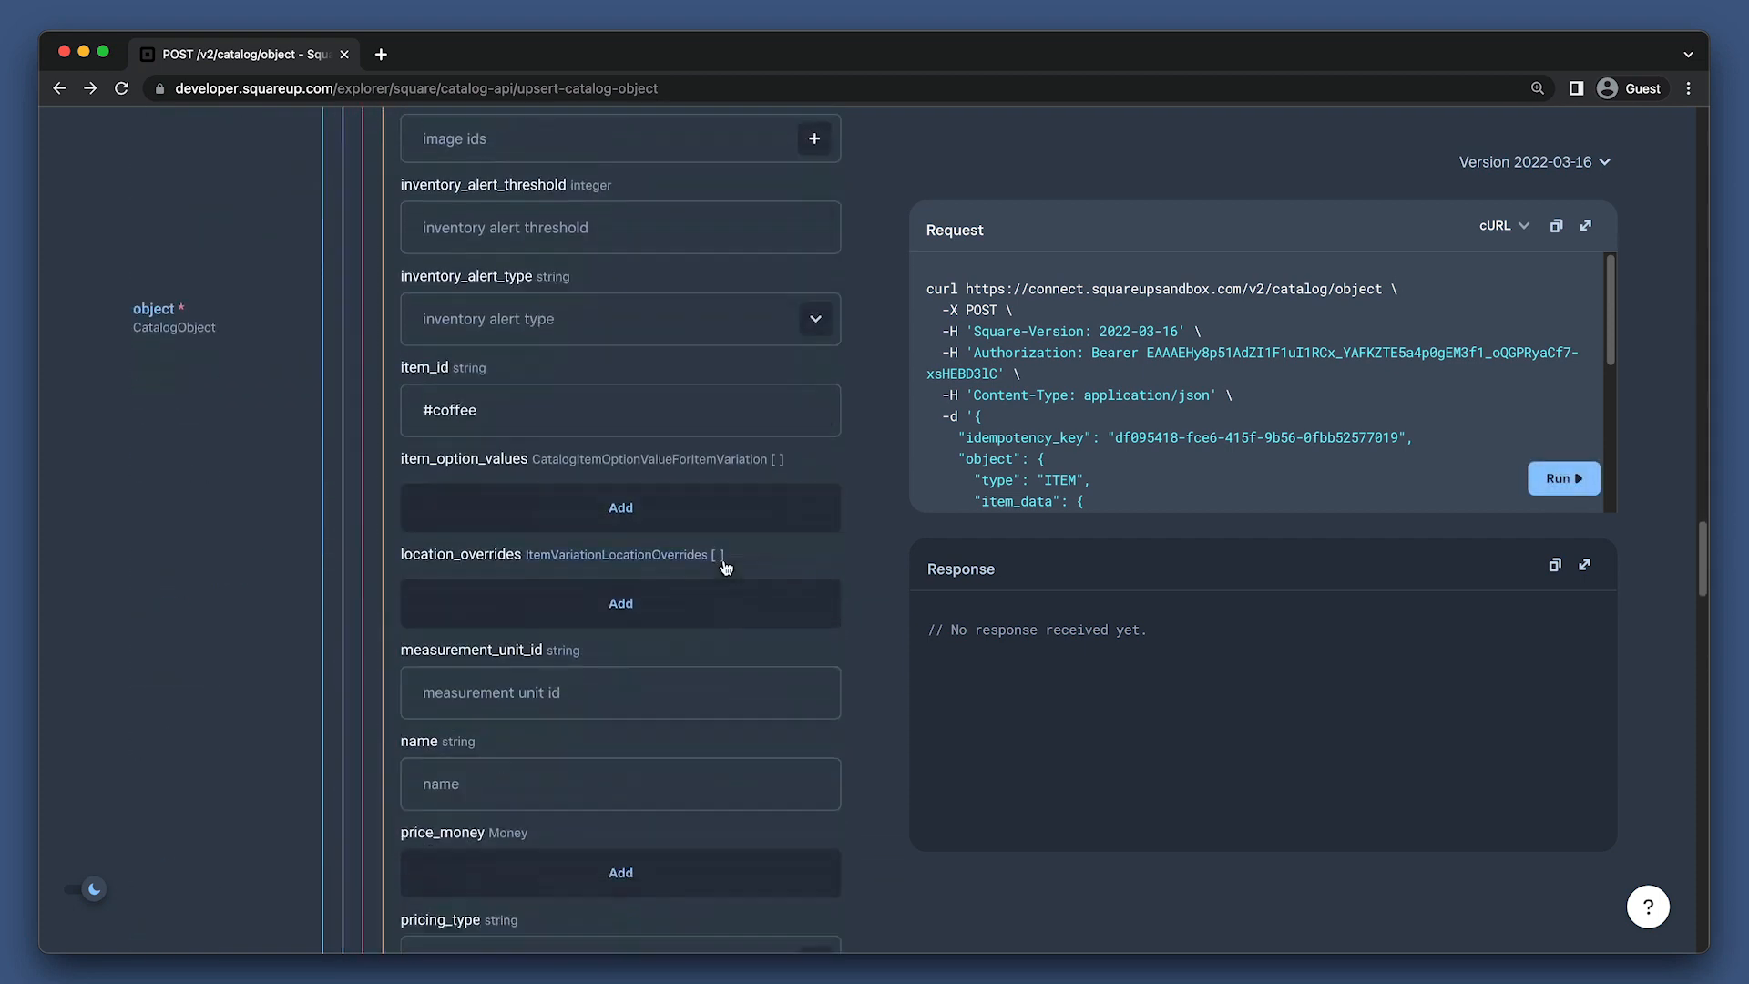
Name the variation 'Black' with a 100 USD price and FIXED_PRICING.
text(Black)
text(usd)
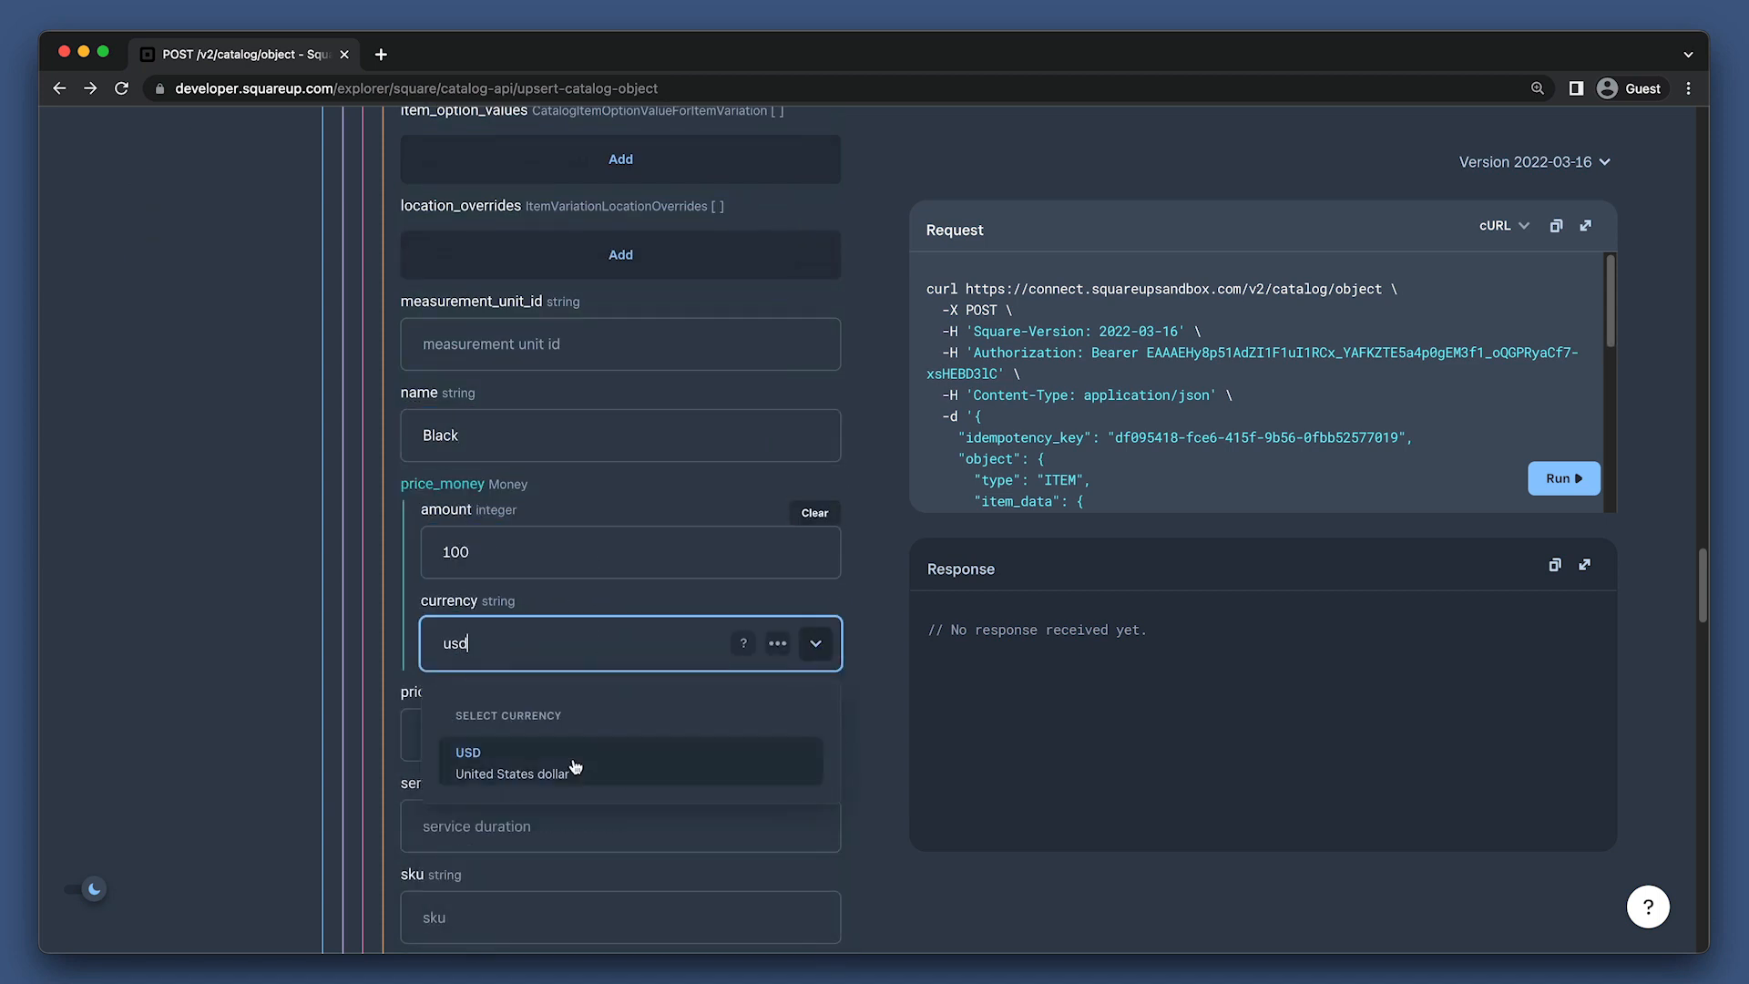
click(512, 761)
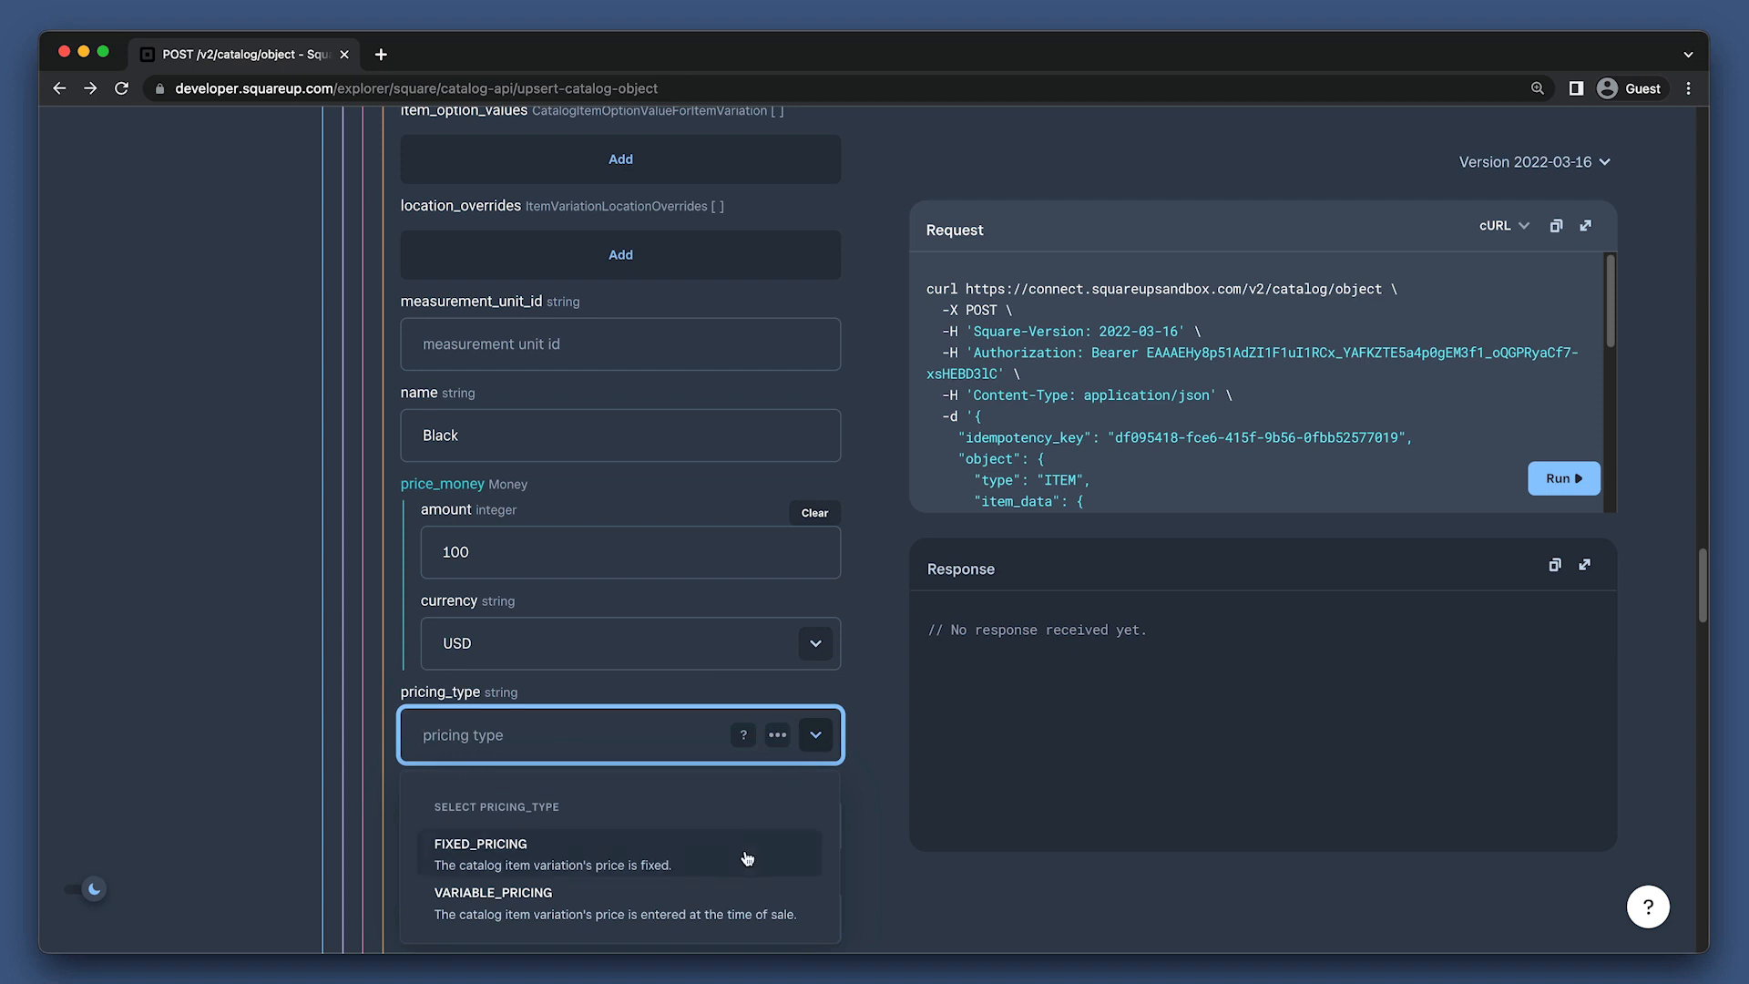
click(480, 843)
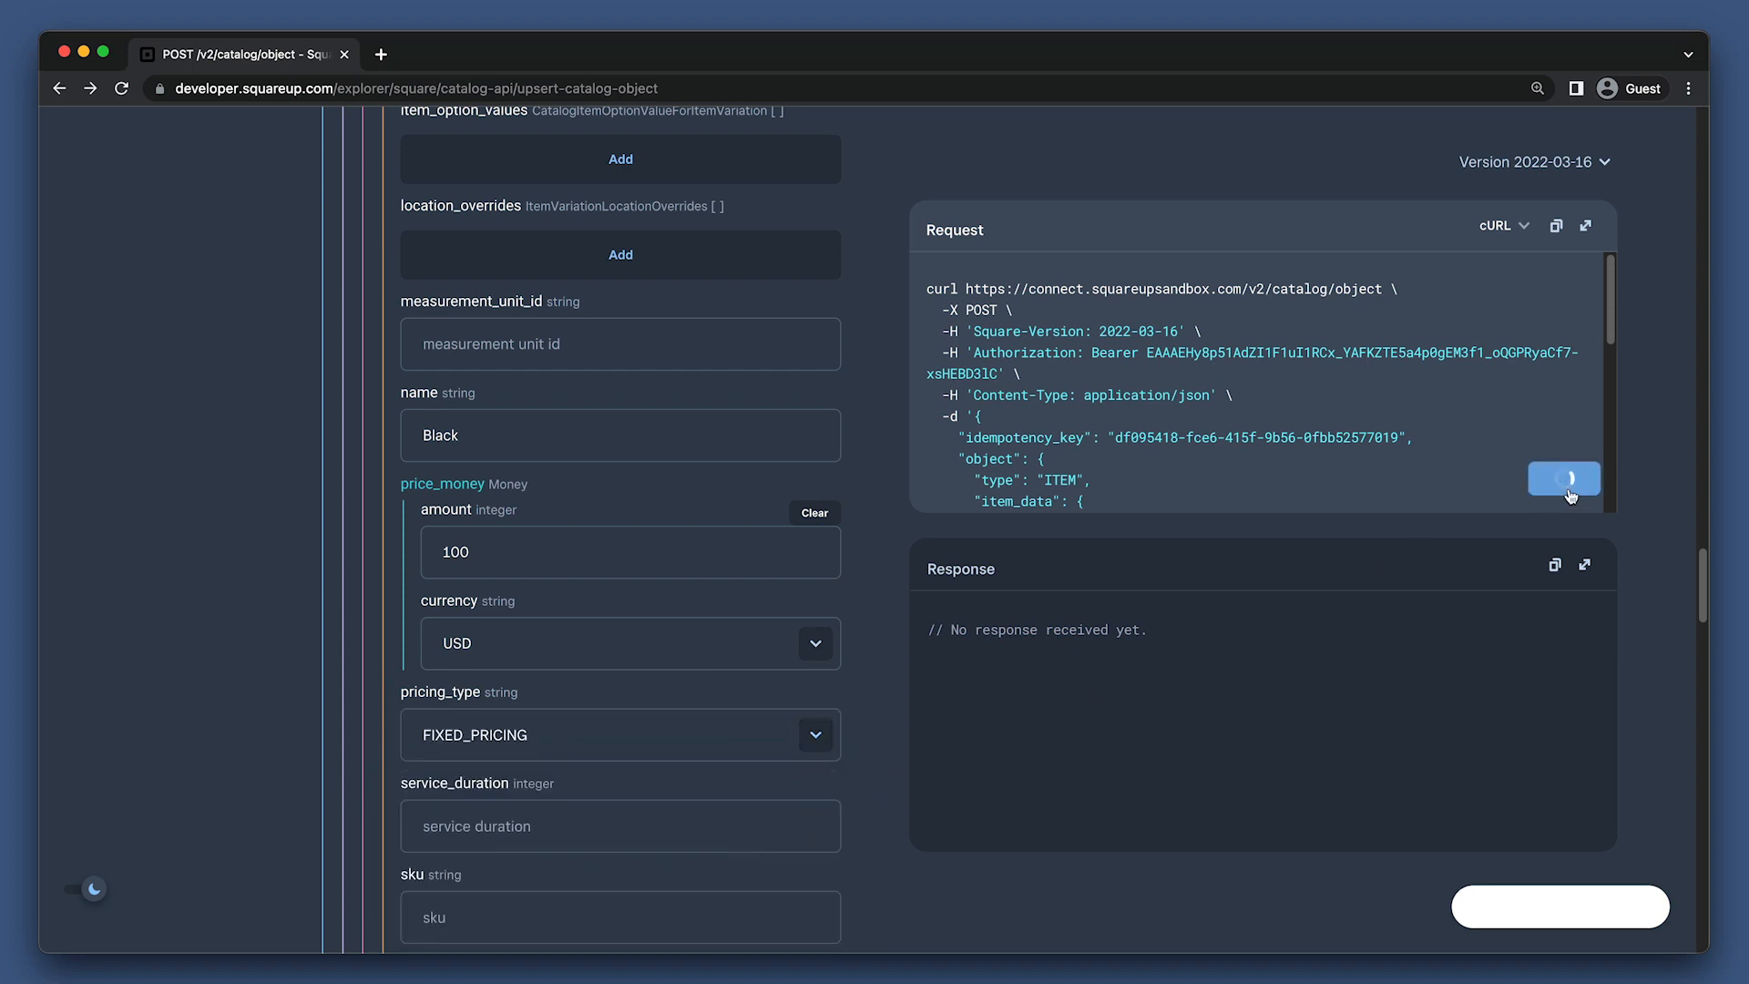
Run the upsert request and scroll through the 200 response showing Coffee and Black.
click(1561, 479)
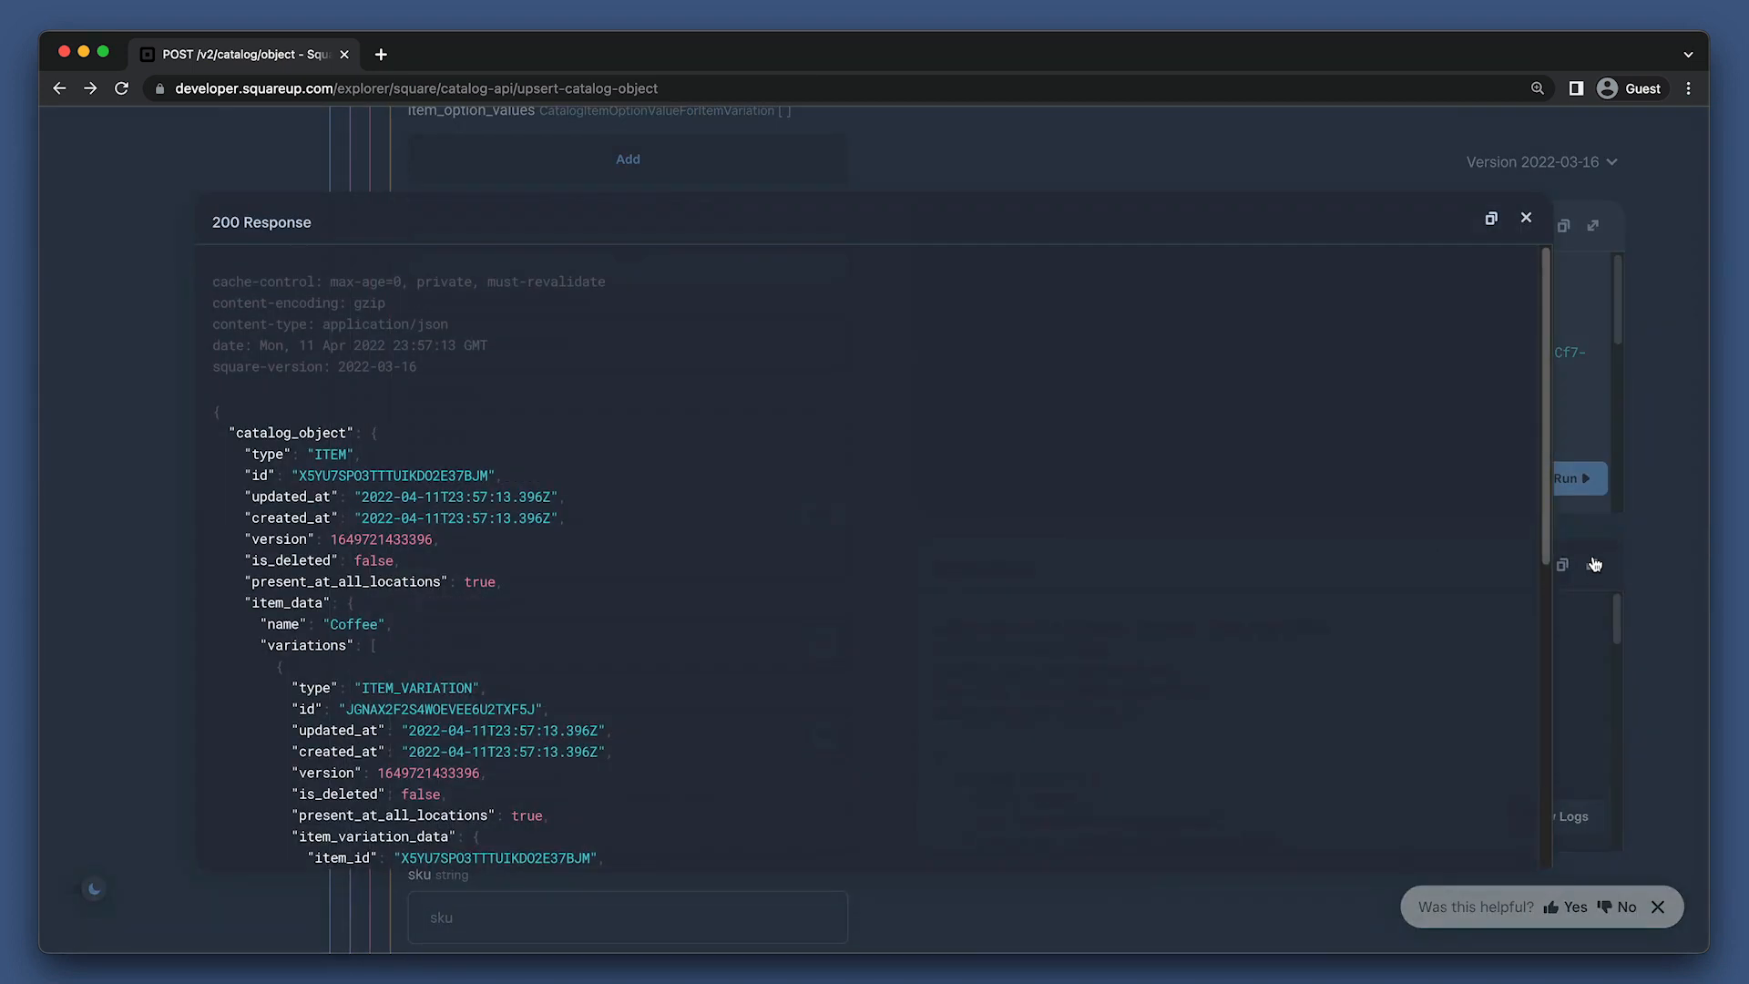
scroll(down, 3)
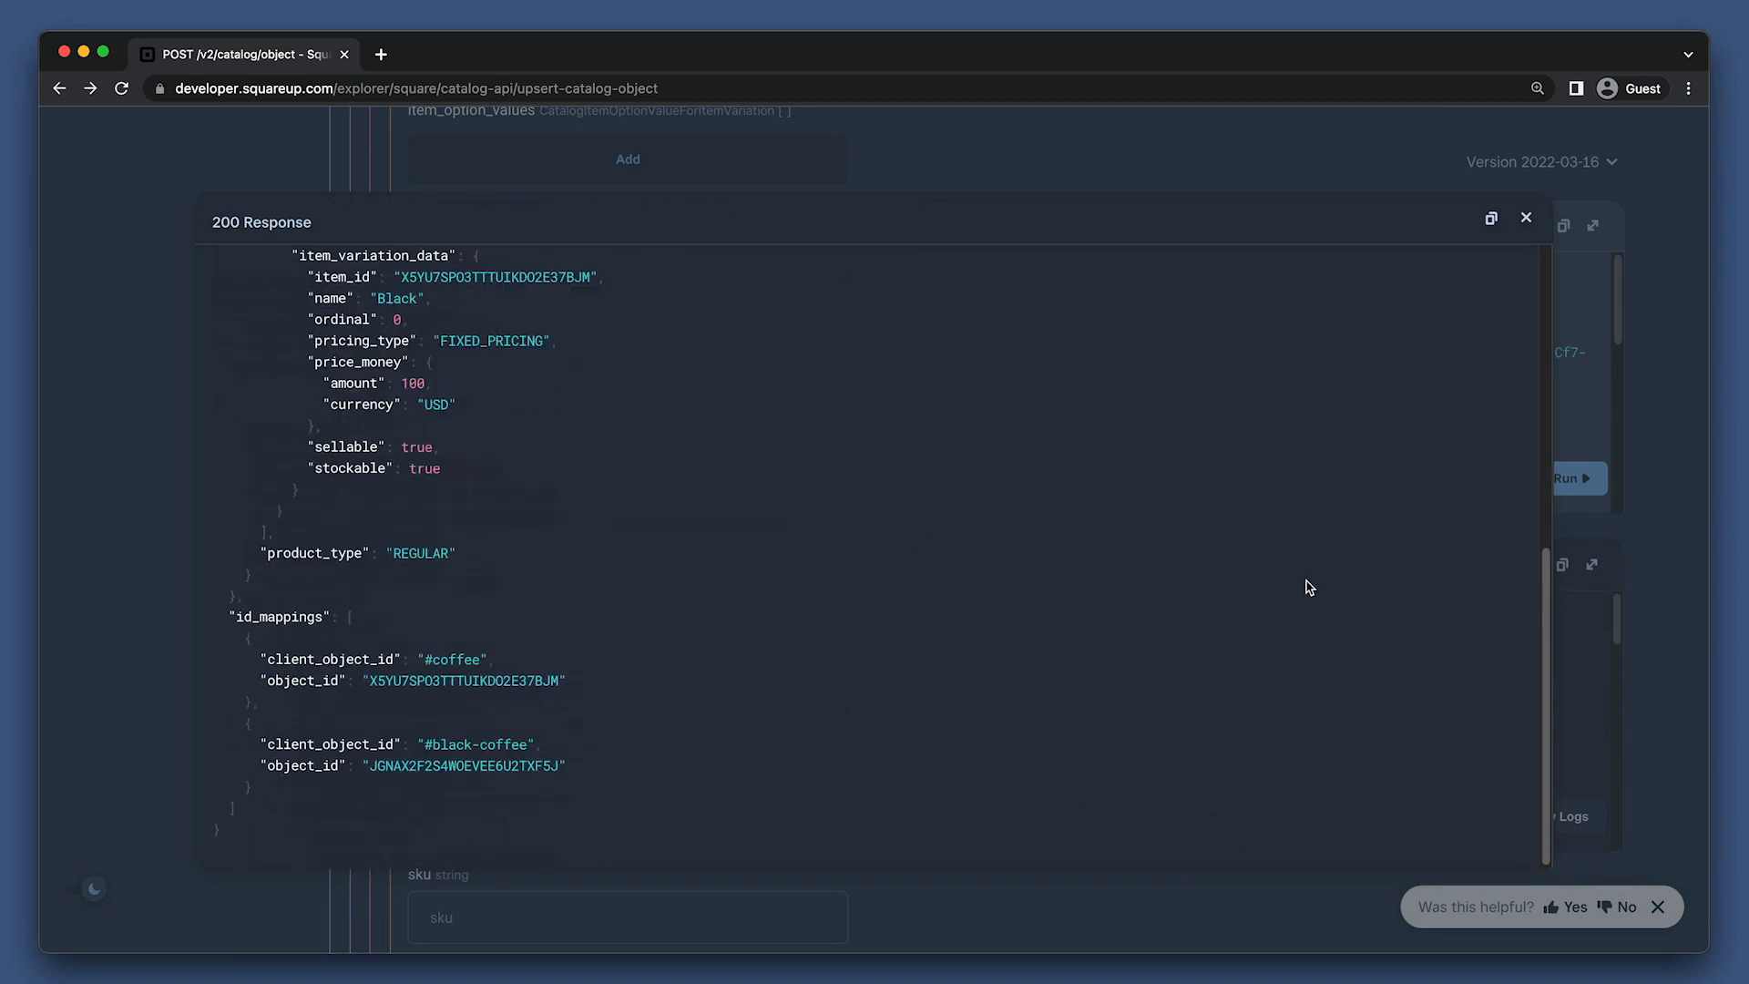